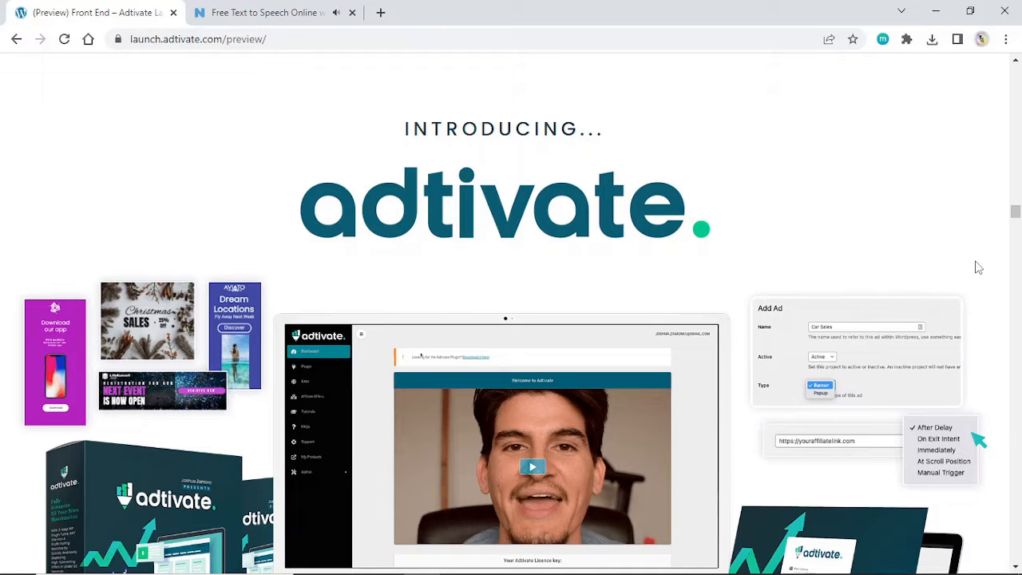
scroll(down, 3)
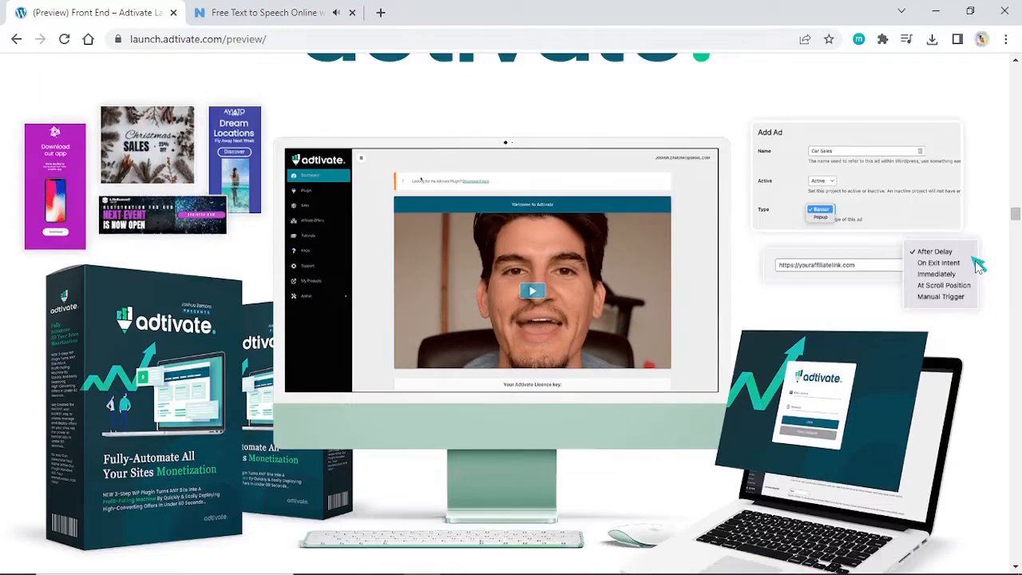
scroll(down, 3)
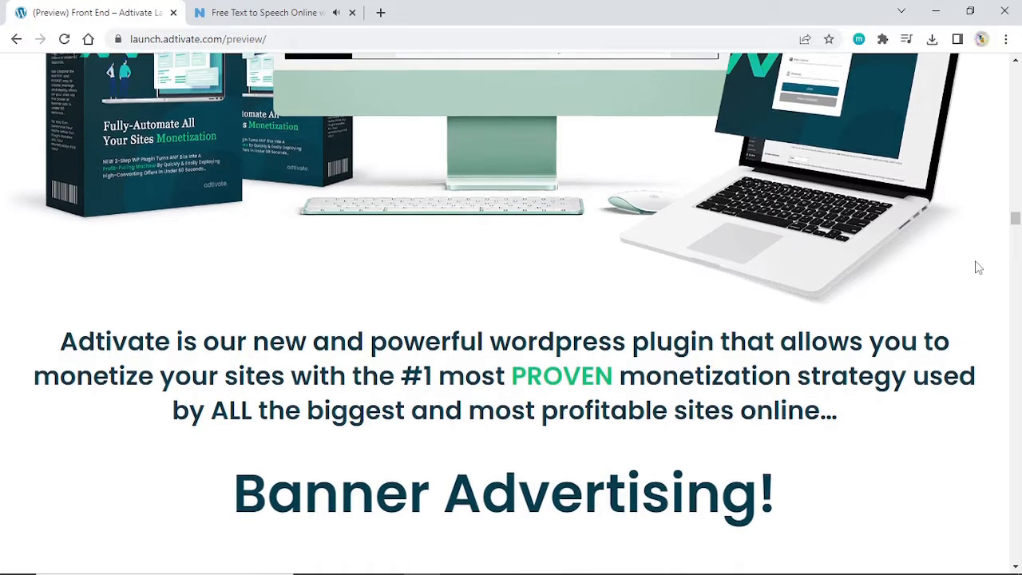
scroll(down, 3)
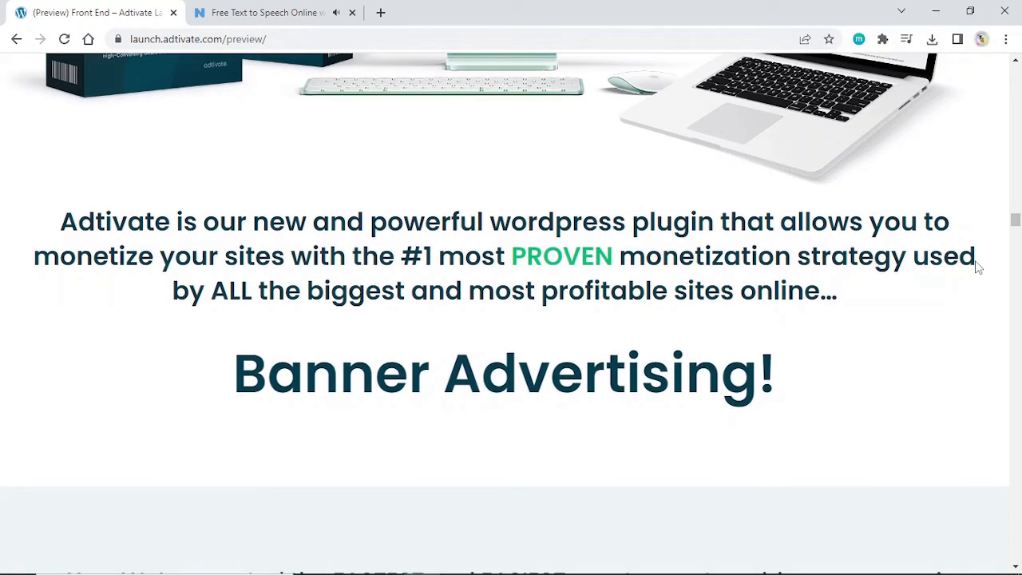
mouse_move(1016, 406)
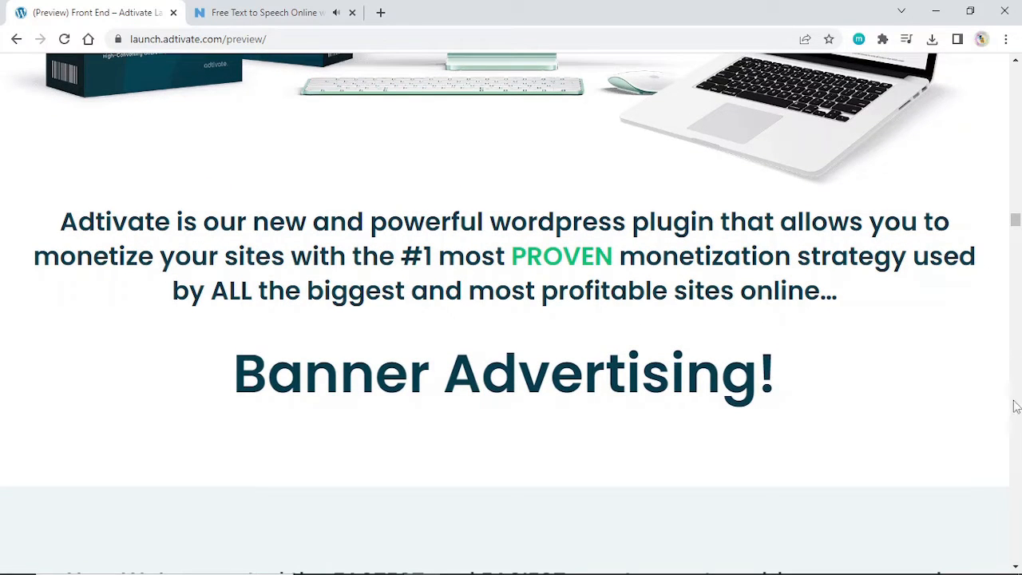
mouse_move(1011, 437)
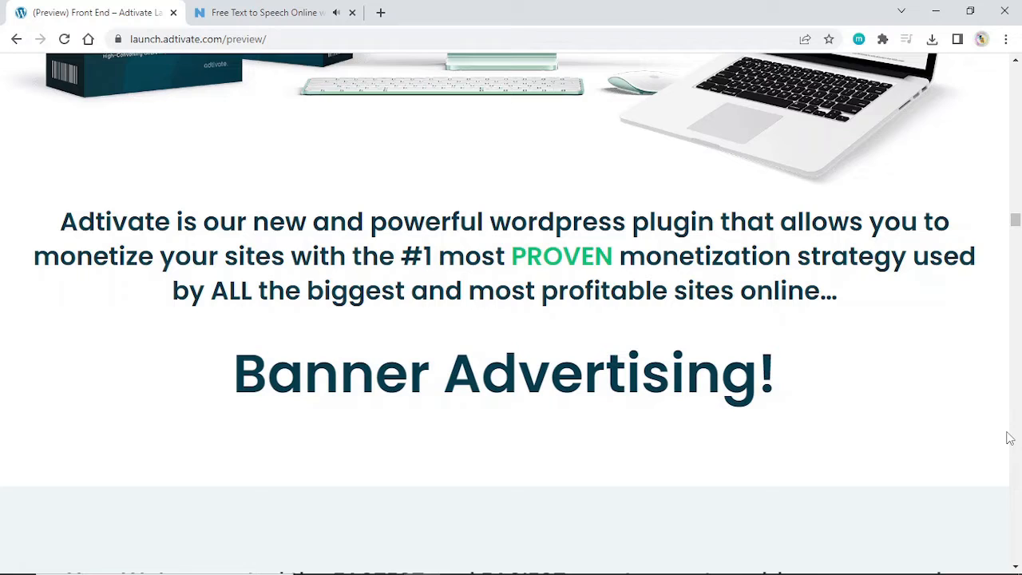
scroll(down, 3)
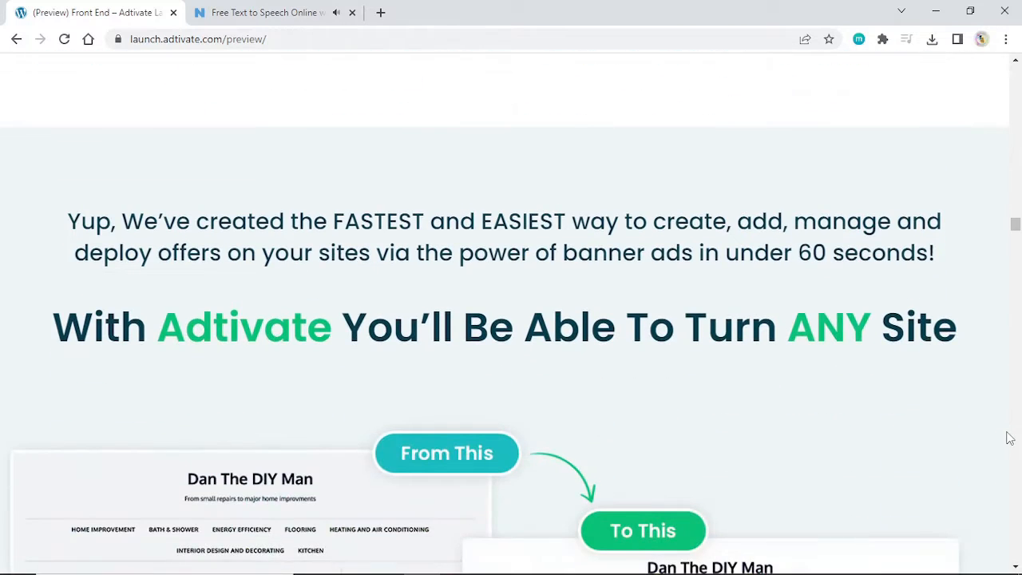
scroll(down, 3)
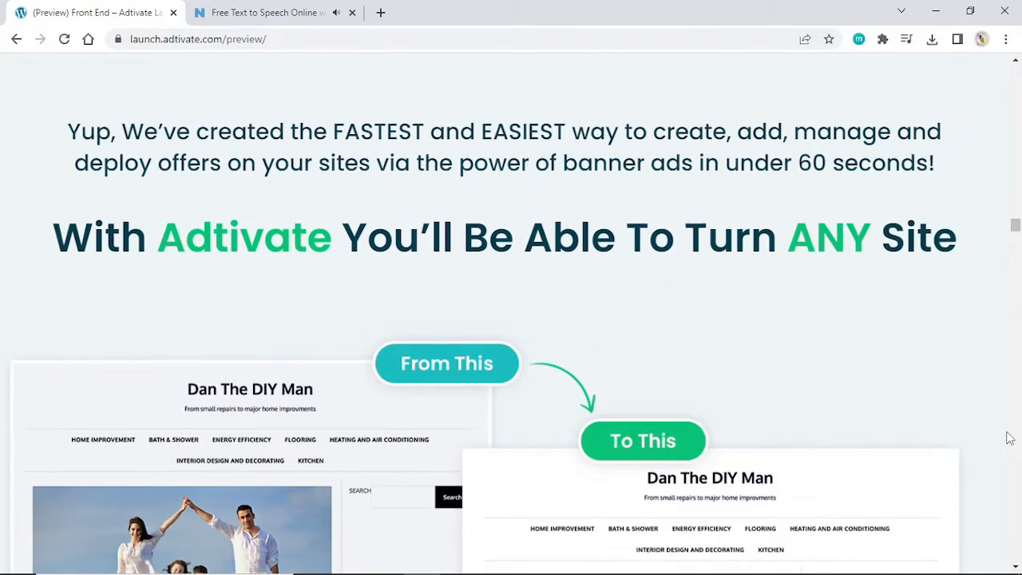
scroll(down, 3)
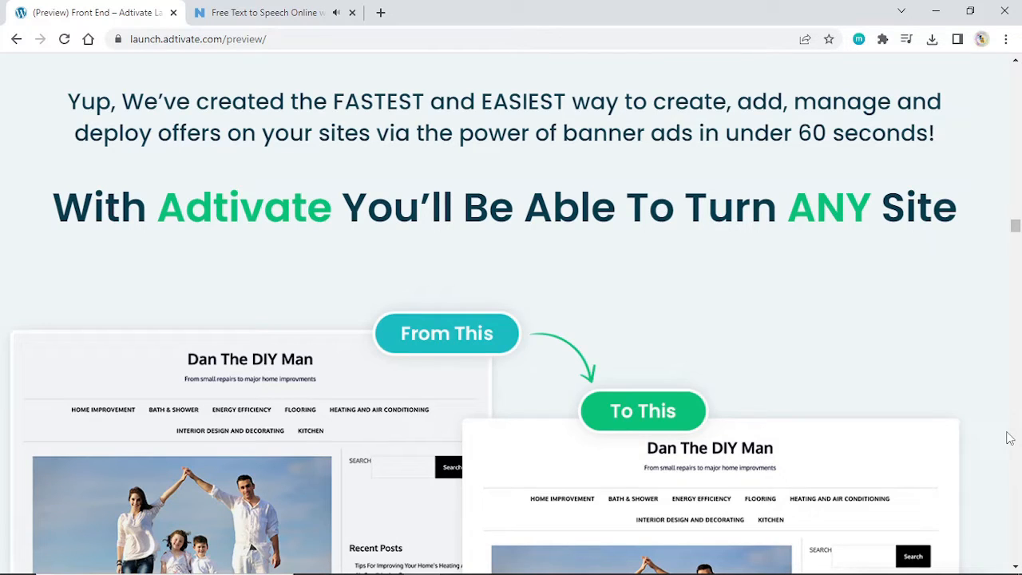
scroll(down, 3)
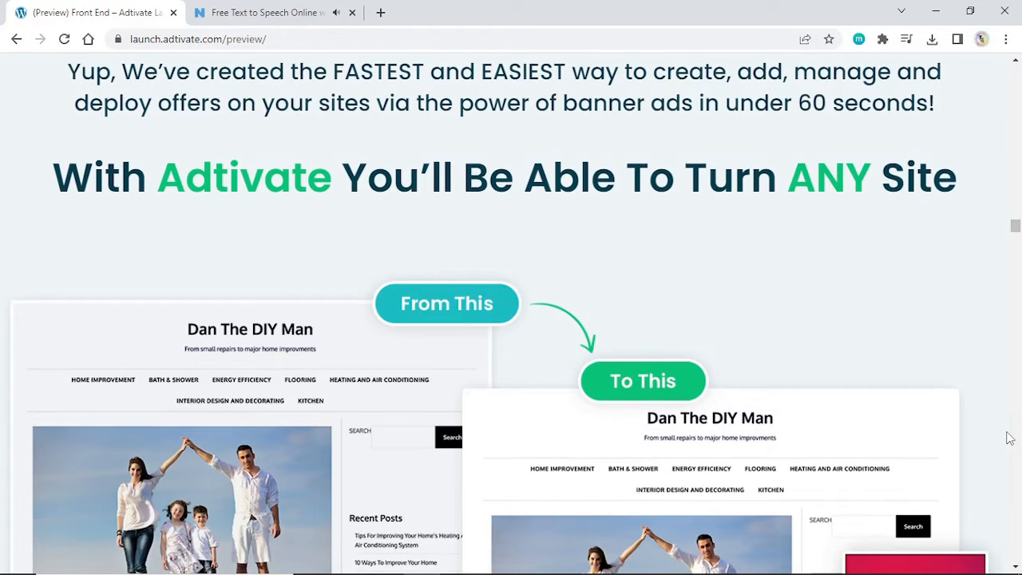
scroll(down, 3)
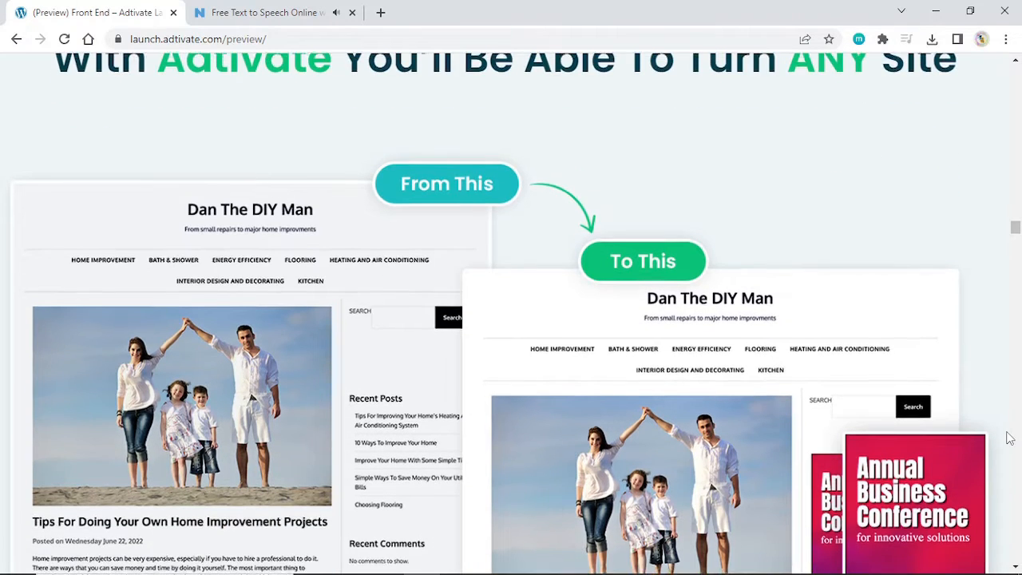
scroll(down, 3)
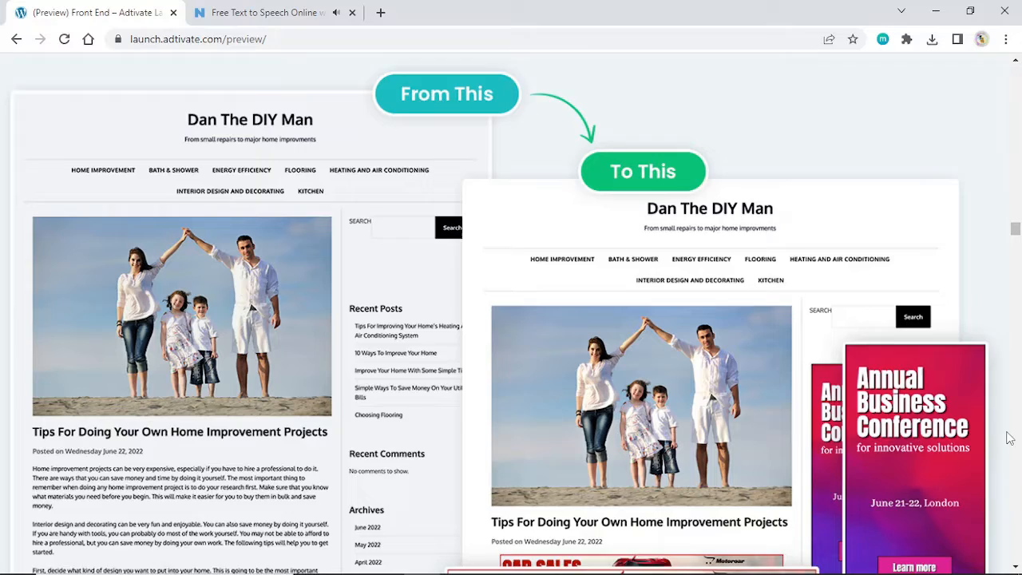
scroll(down, 3)
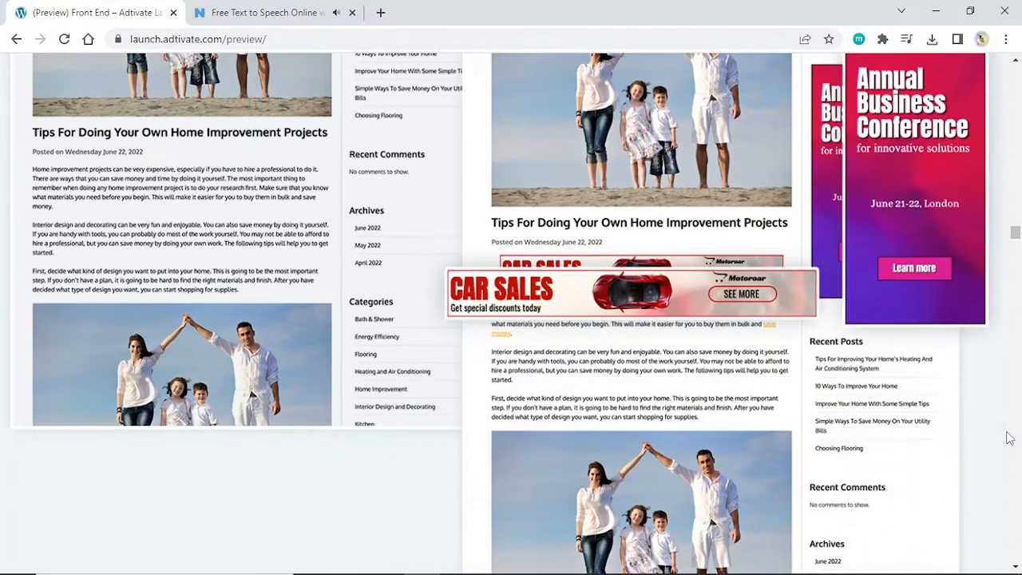
scroll(down, 3)
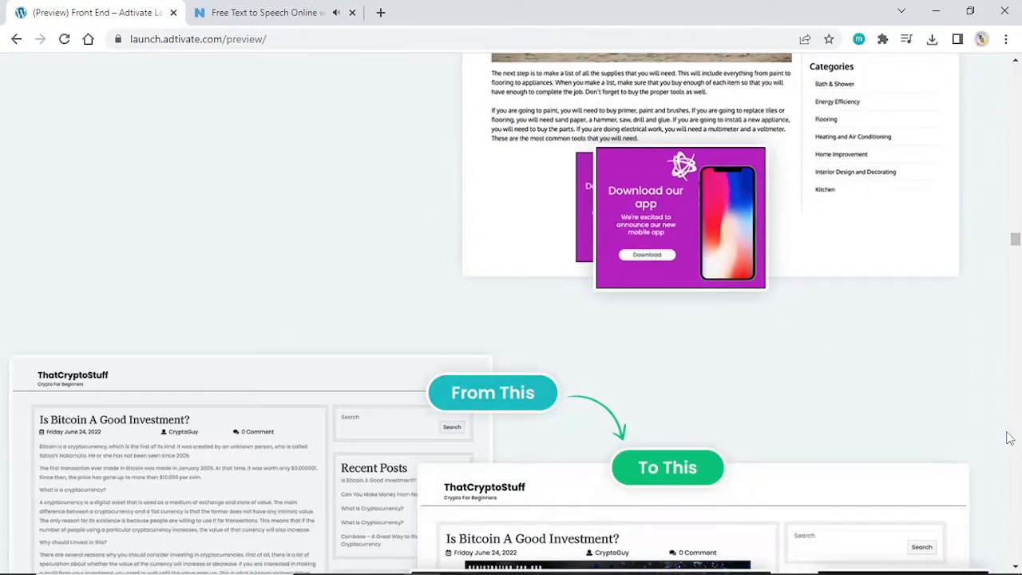
scroll(down, 3)
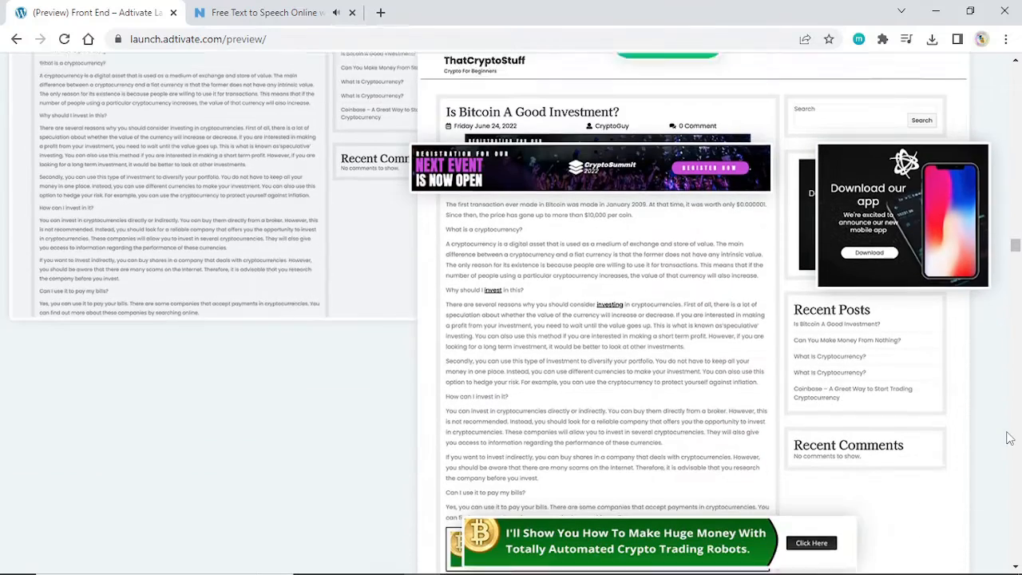
scroll(down, 3)
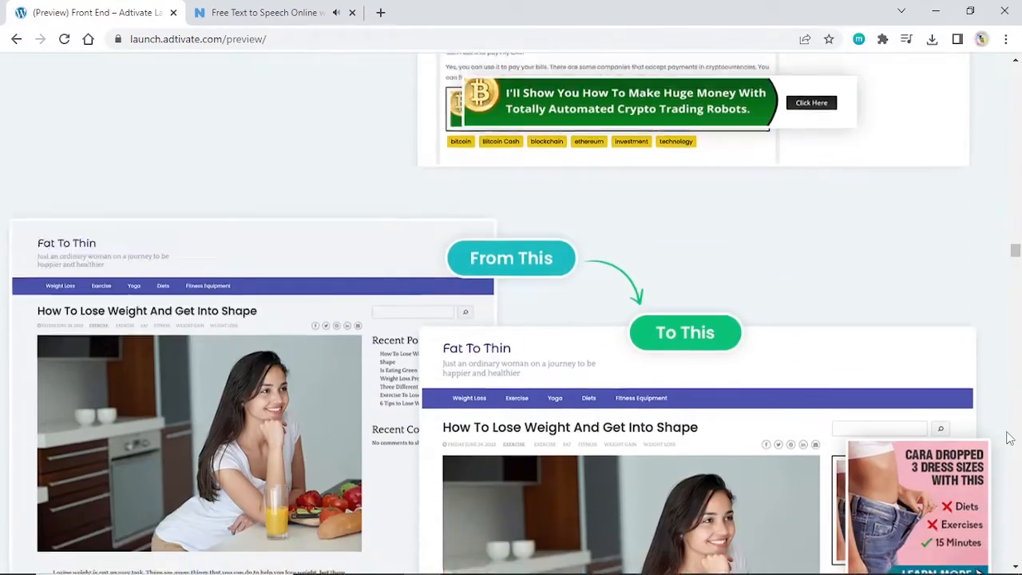
scroll(down, 3)
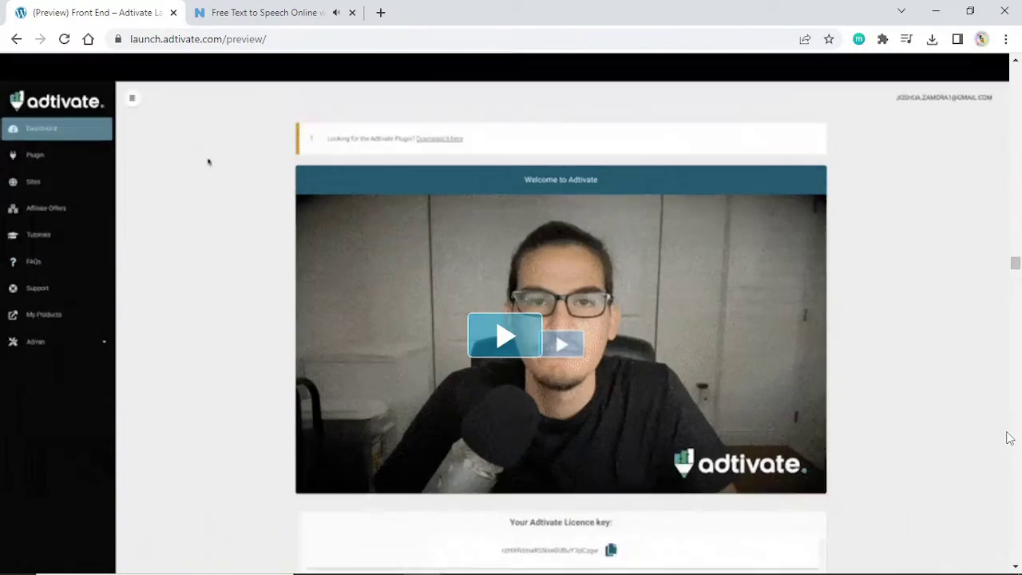
scroll(down, 3)
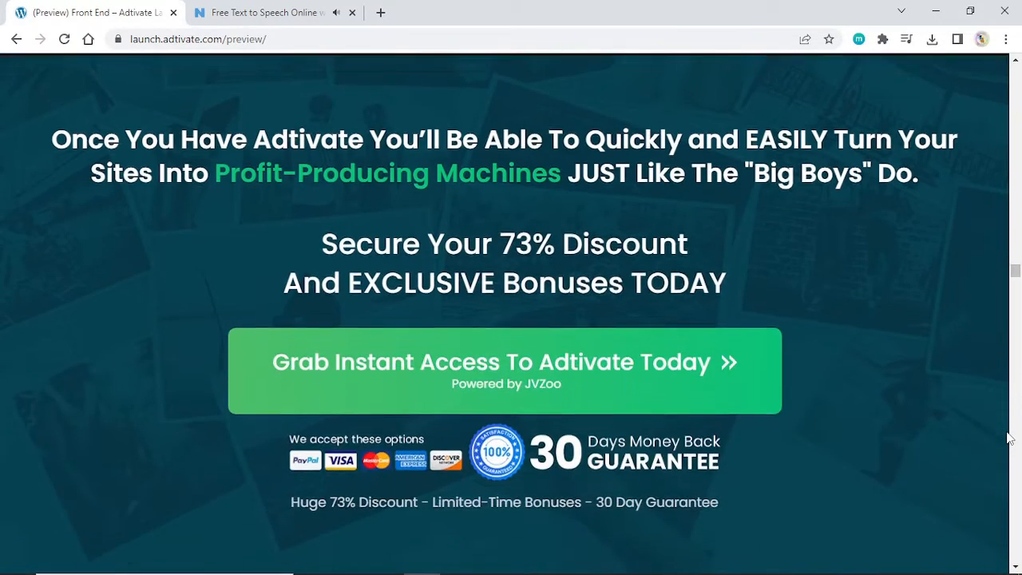
scroll(down, 3)
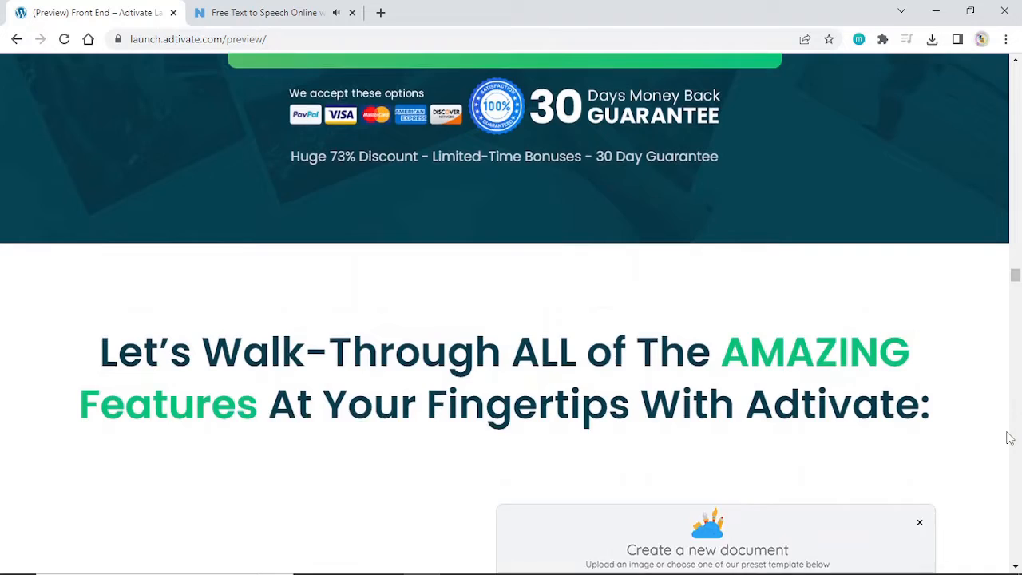
scroll(up, 3)
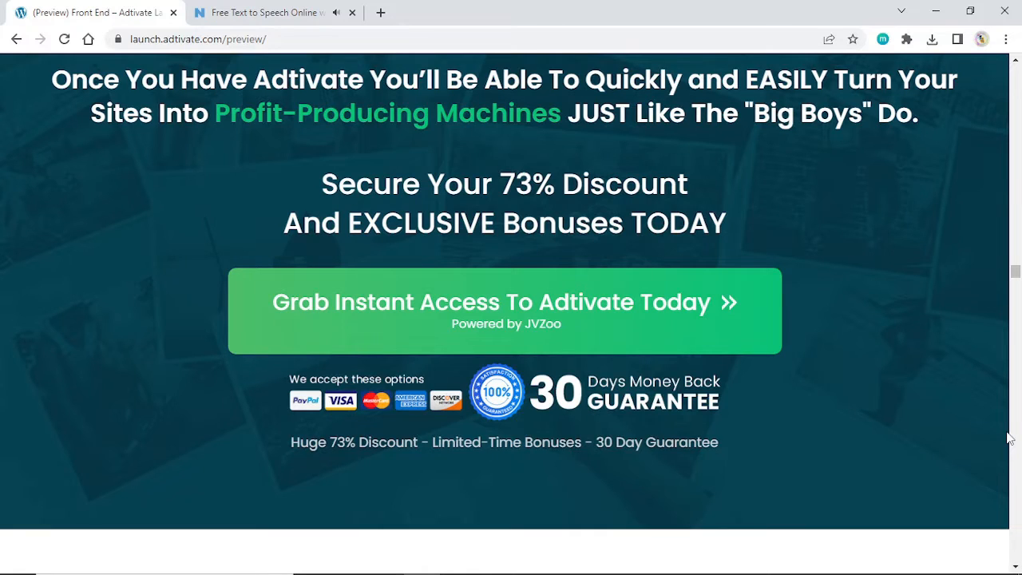
scroll(down, 3)
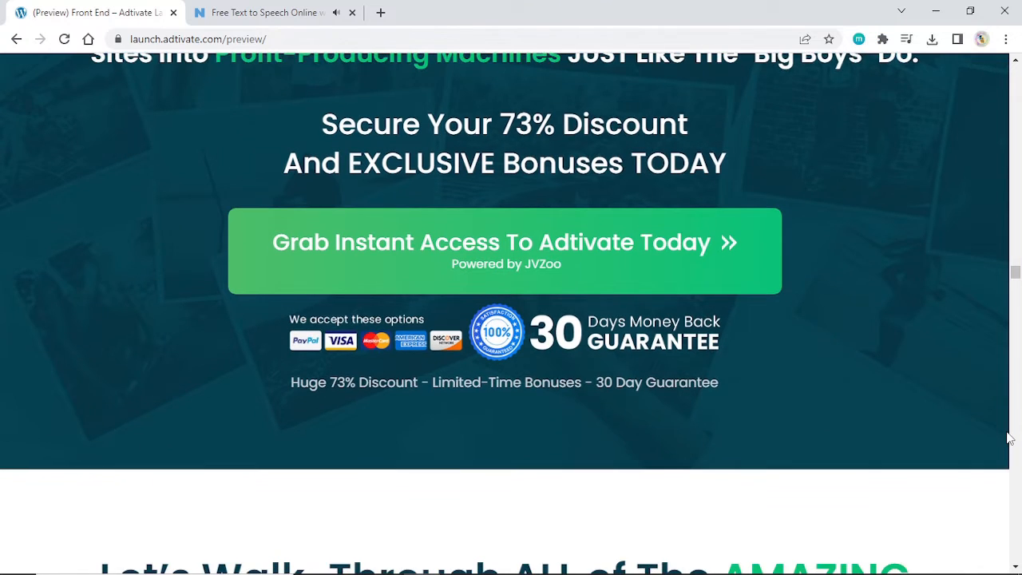
scroll(down, 3)
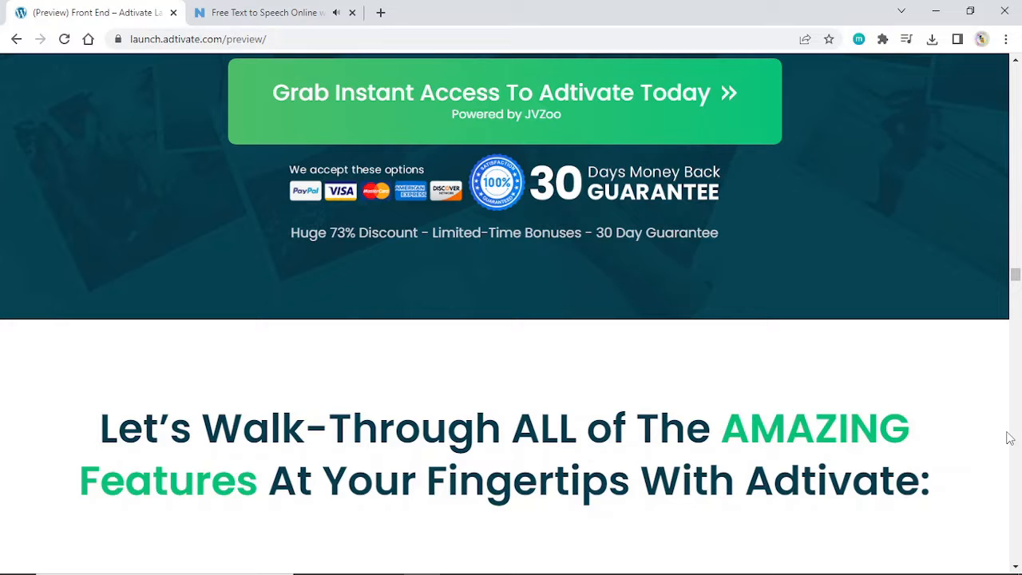
scroll(down, 3)
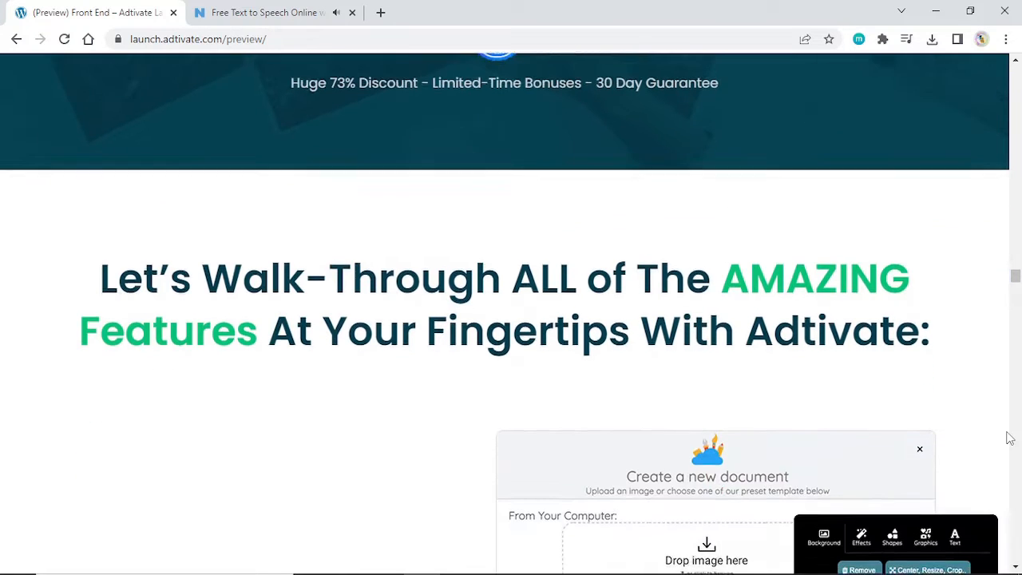
scroll(down, 3)
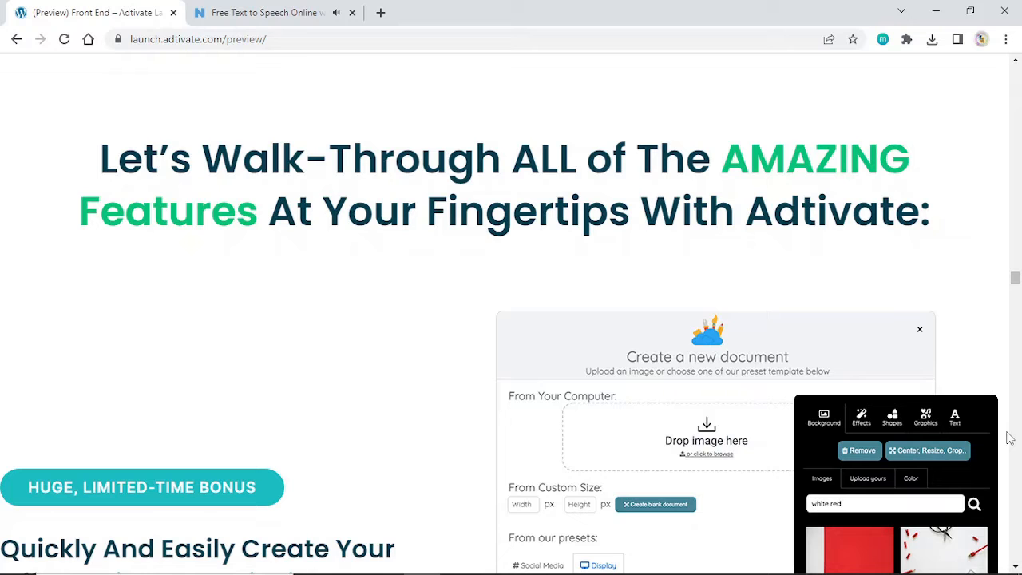
scroll(down, 3)
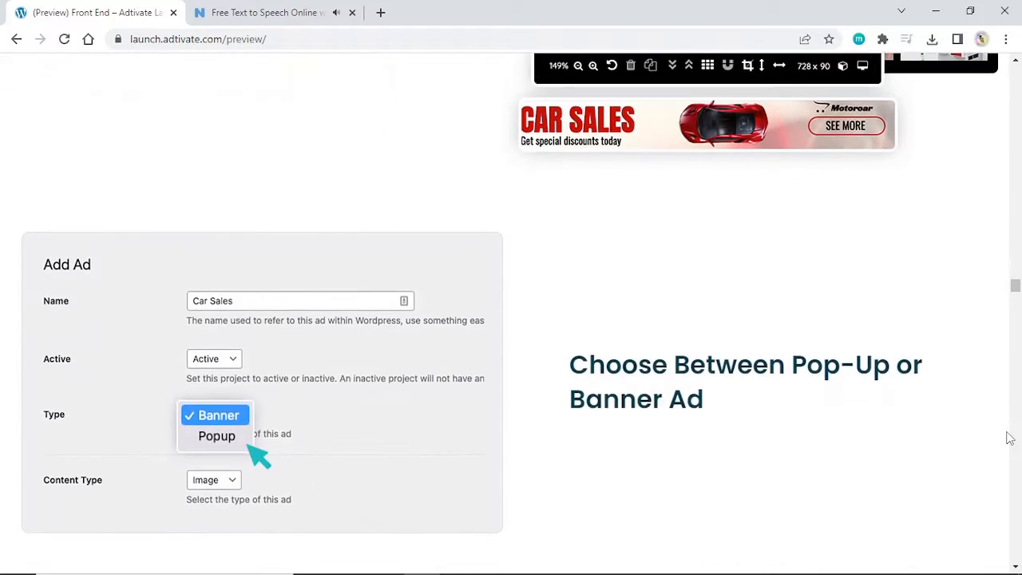
scroll(down, 3)
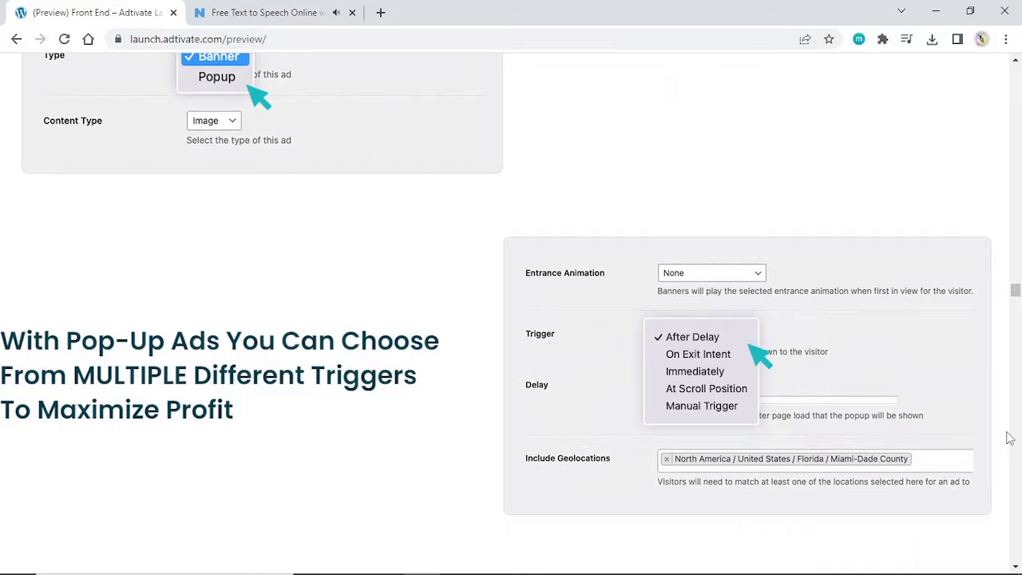
scroll(down, 3)
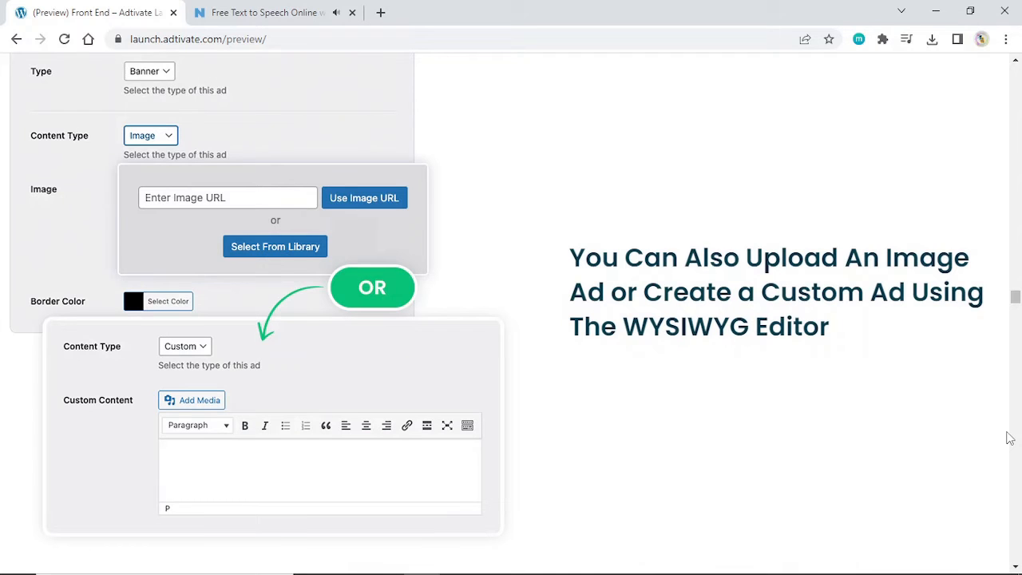
scroll(down, 3)
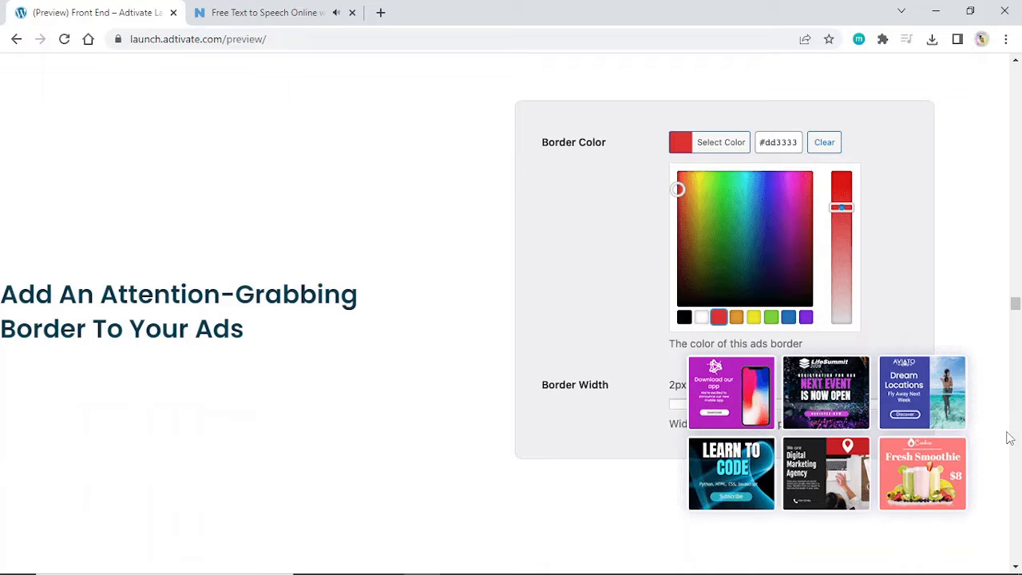
scroll(down, 3)
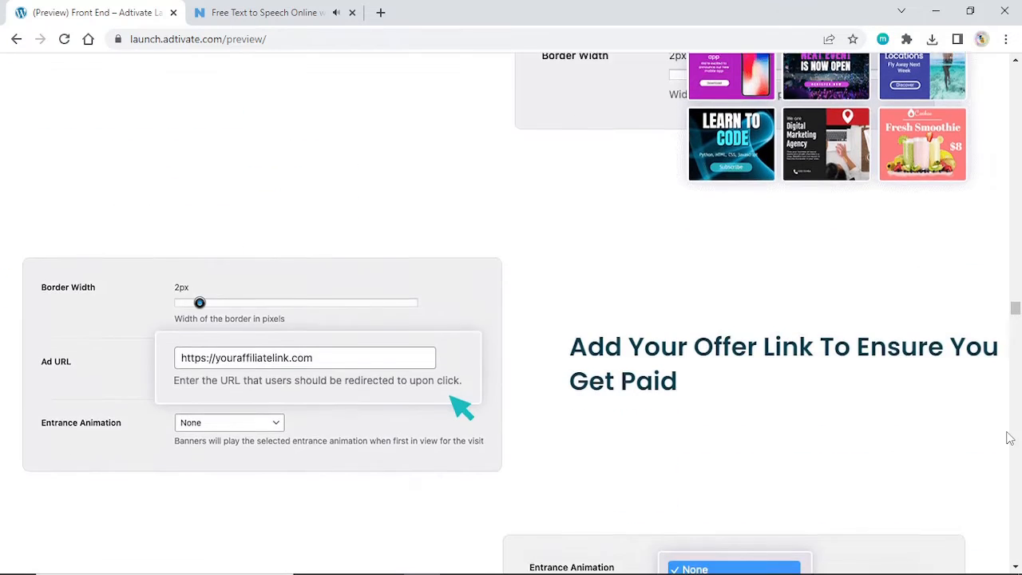
scroll(down, 3)
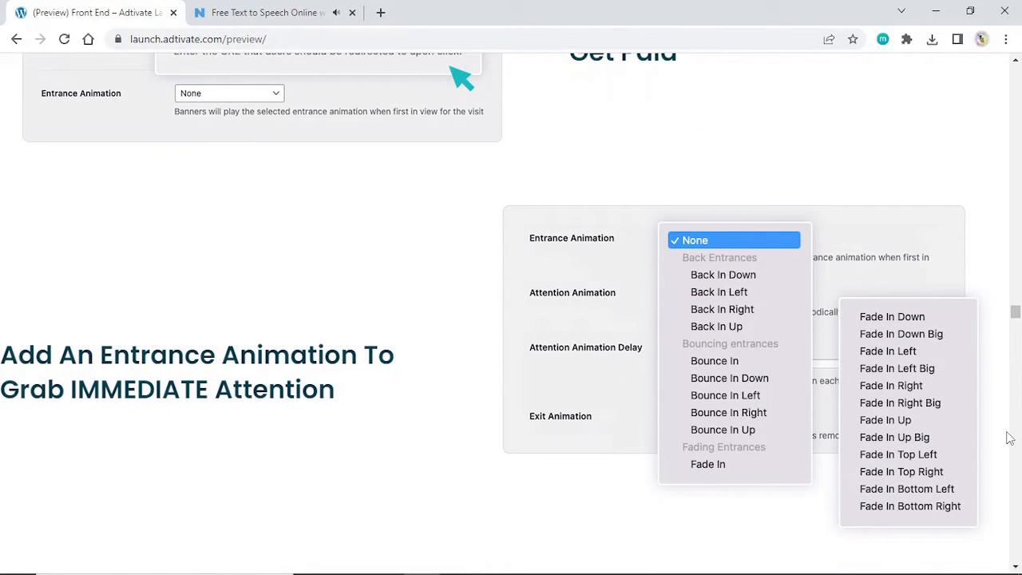
scroll(down, 3)
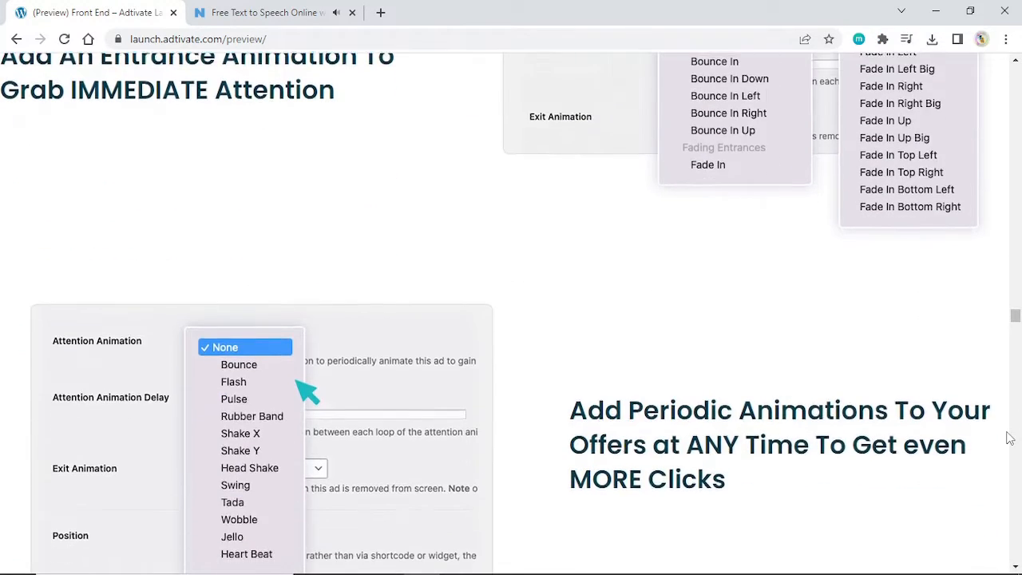
scroll(down, 3)
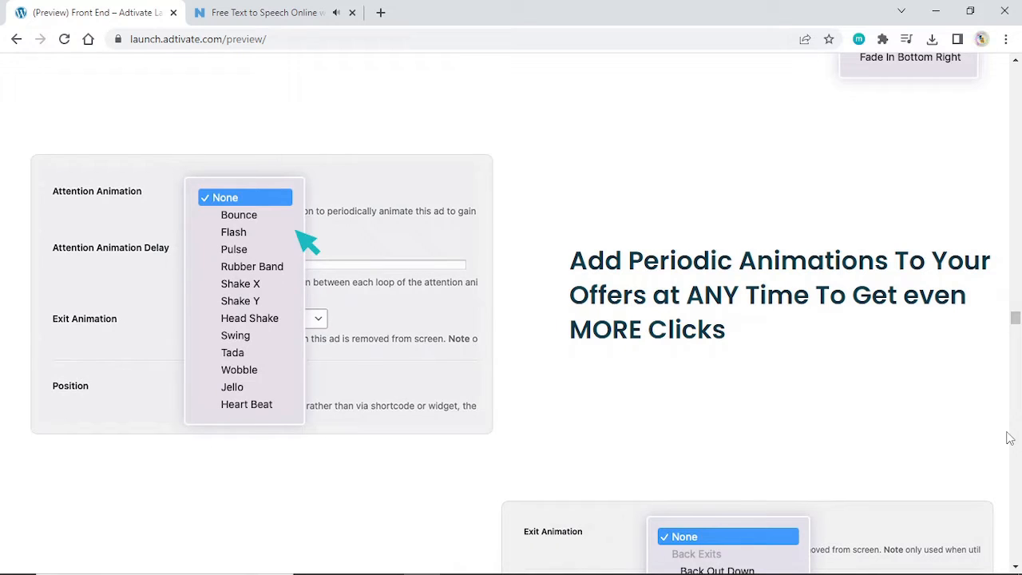
scroll(down, 3)
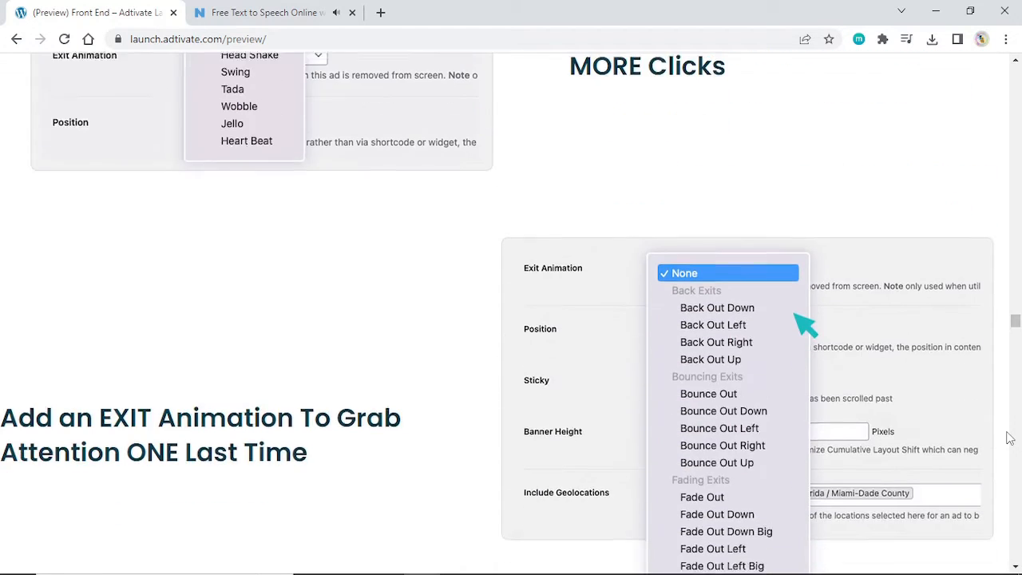
scroll(up, 3)
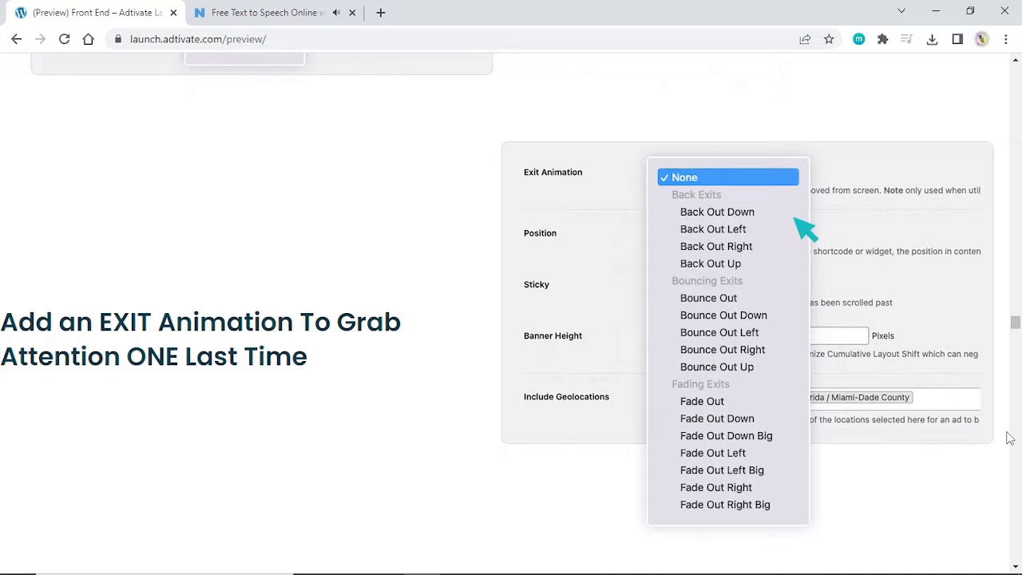
scroll(up, 3)
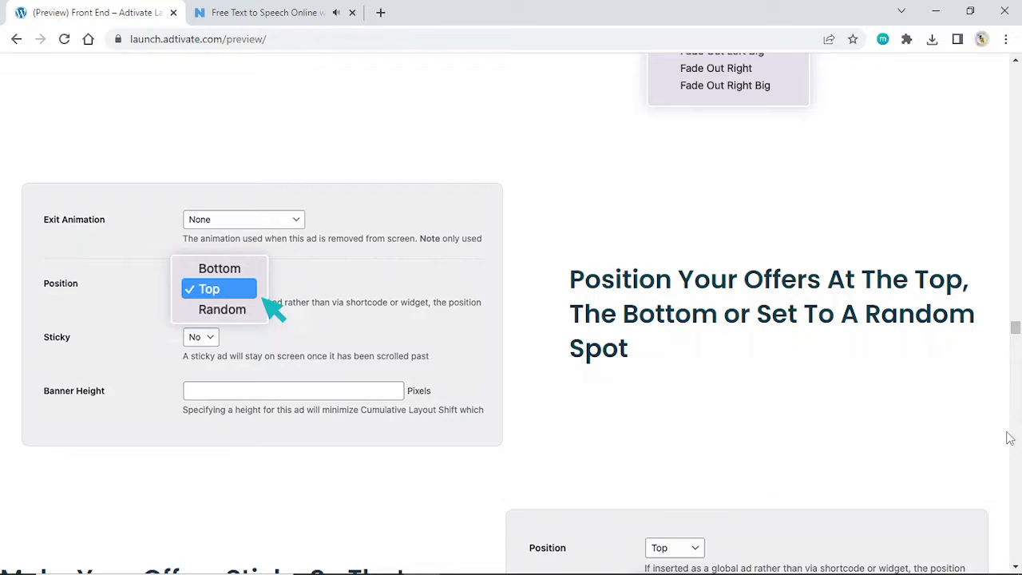
scroll(down, 3)
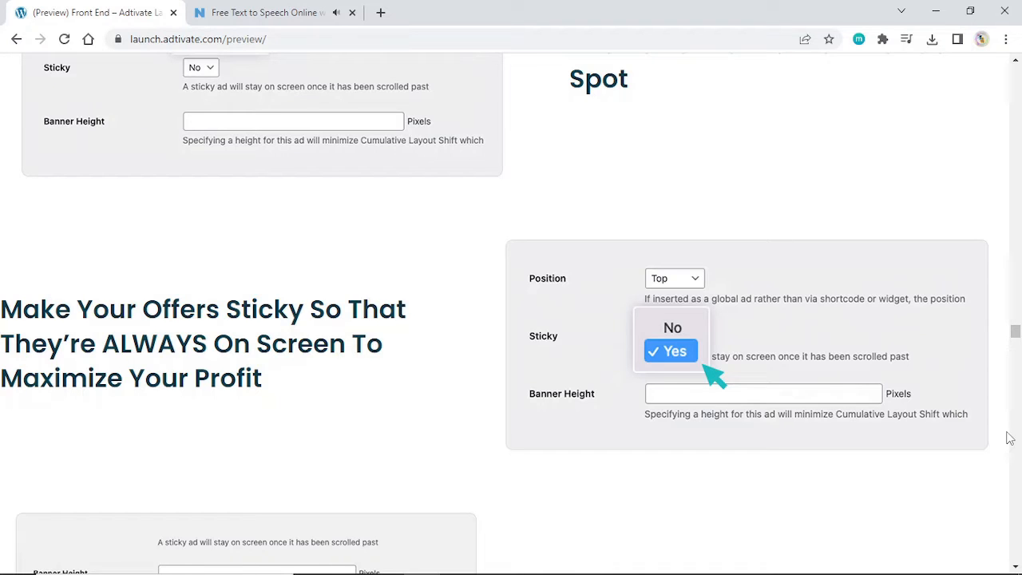
scroll(down, 3)
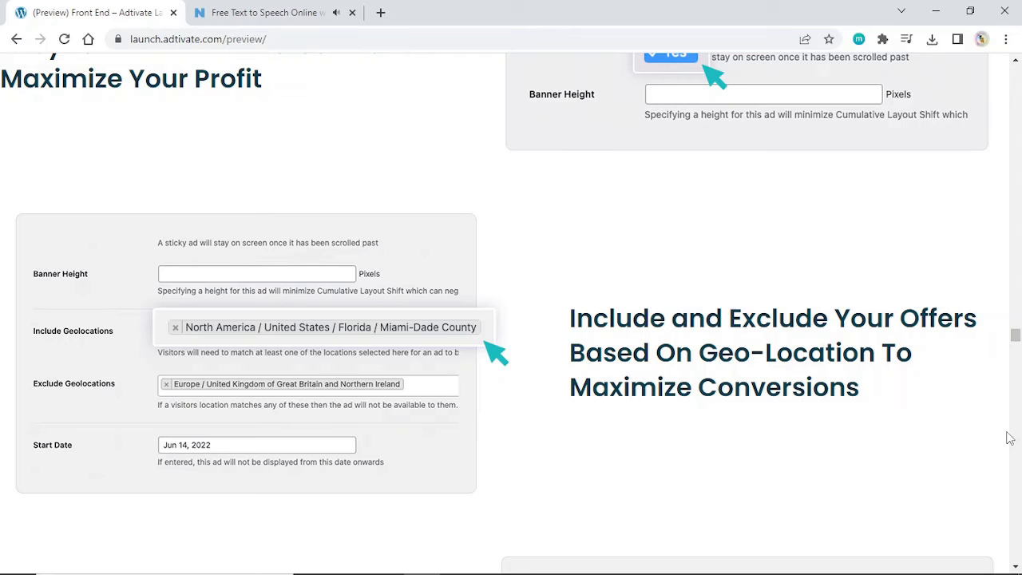
scroll(down, 3)
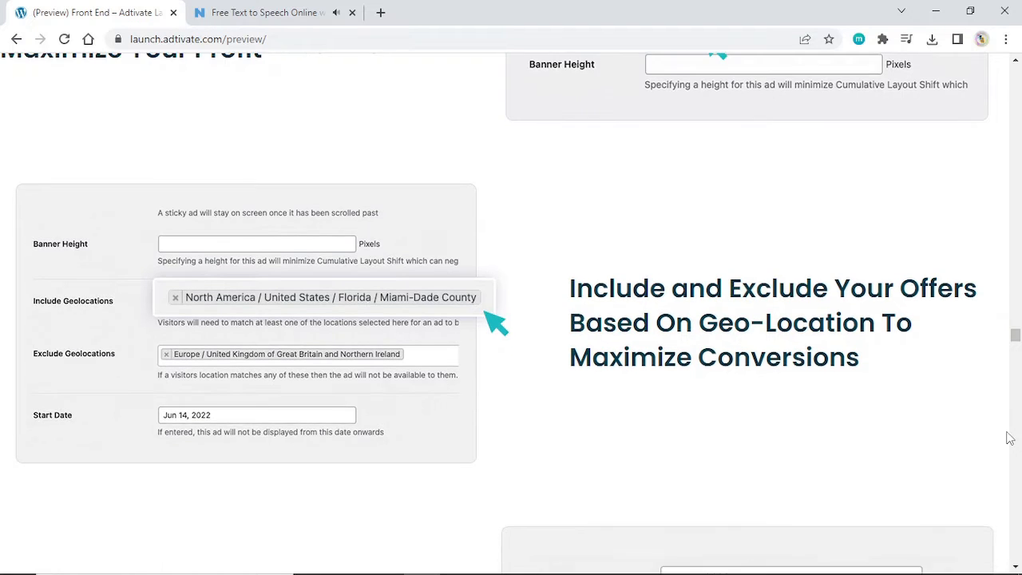
scroll(down, 3)
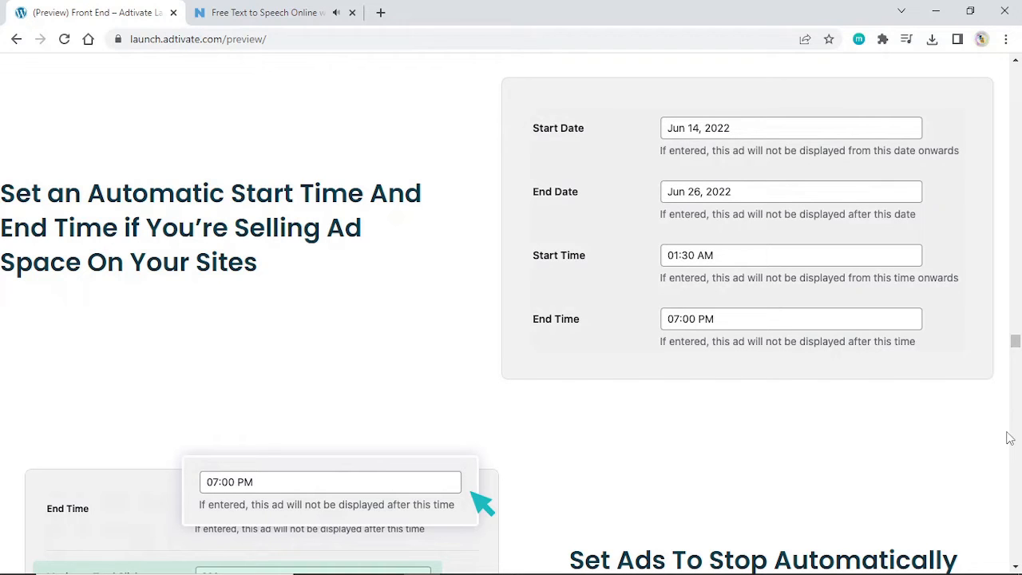
scroll(down, 3)
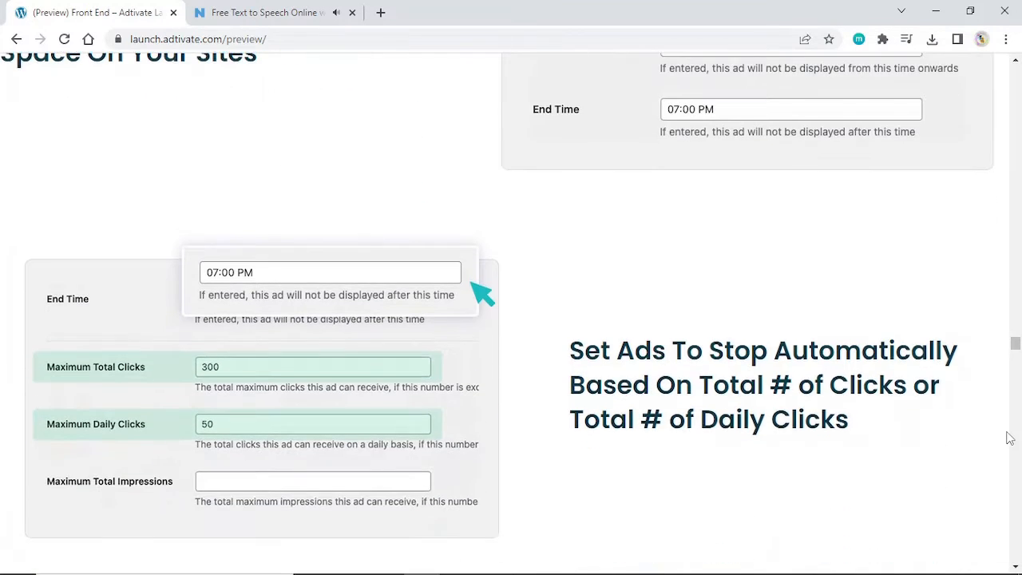
scroll(down, 3)
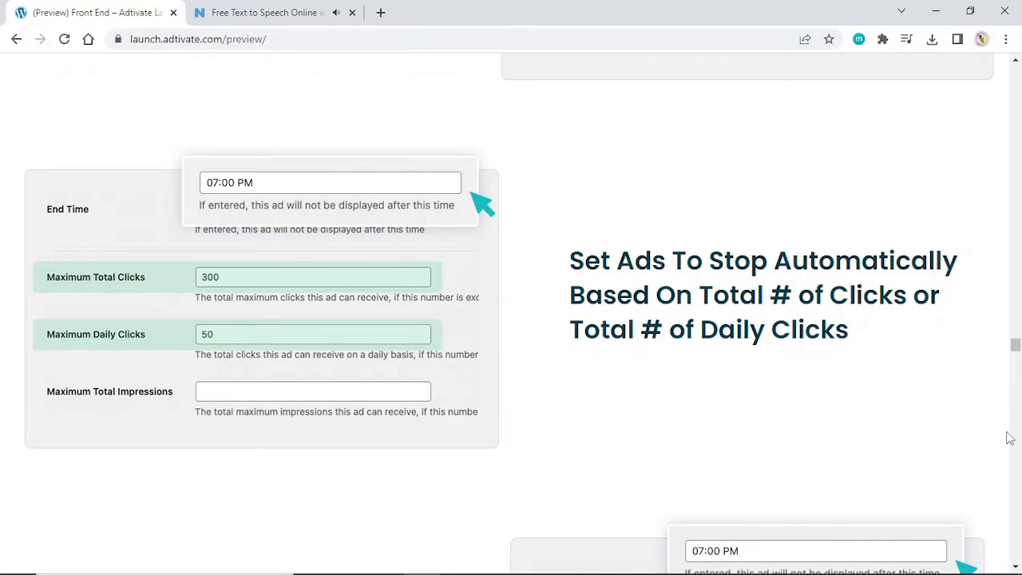
scroll(down, 3)
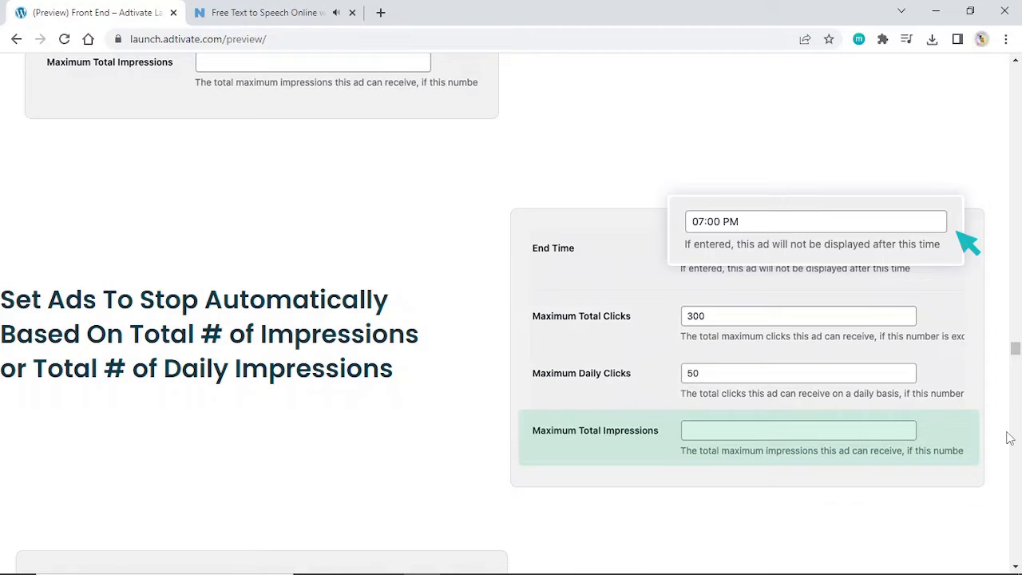
scroll(down, 3)
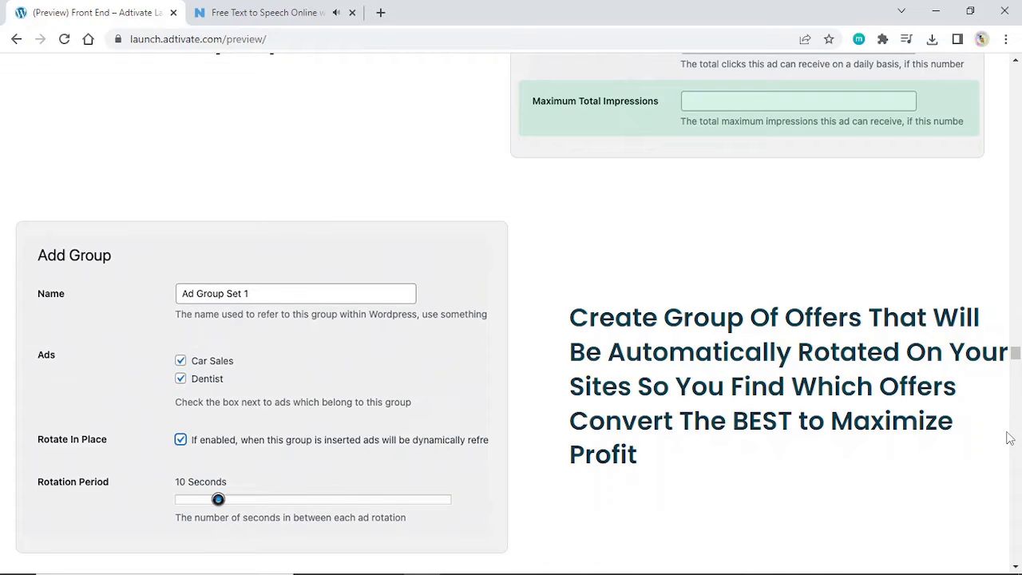
scroll(down, 3)
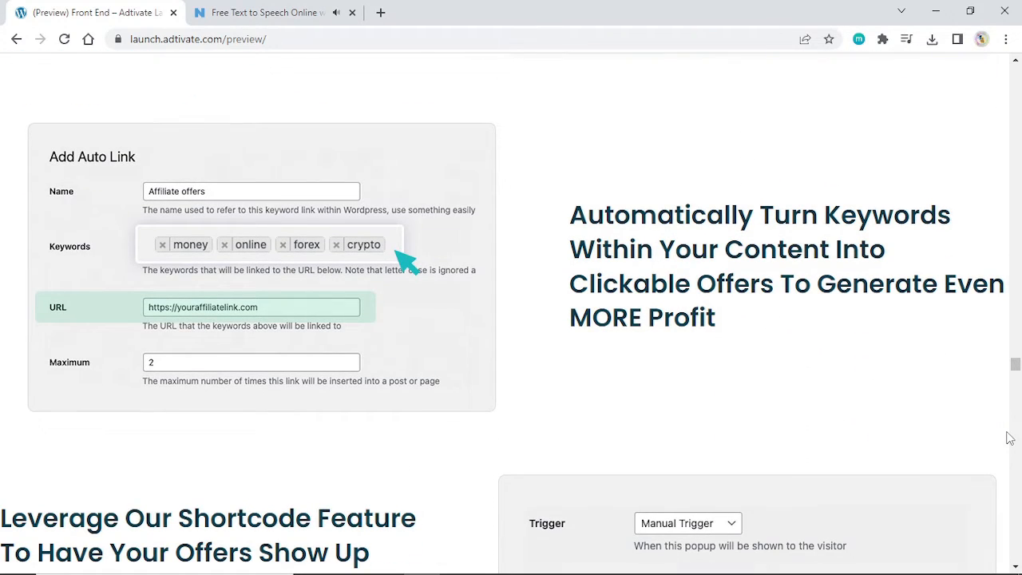
scroll(down, 3)
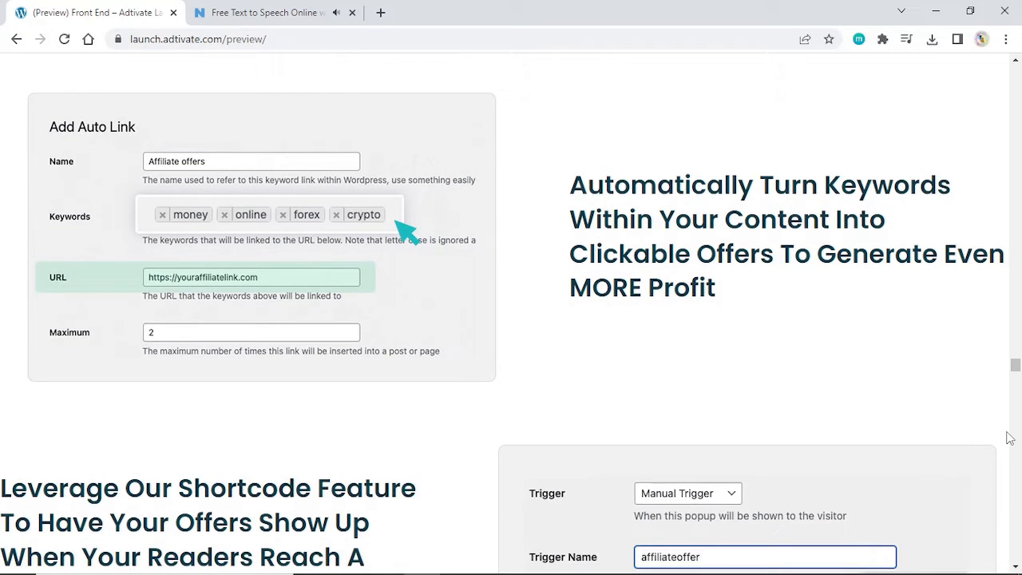
scroll(down, 3)
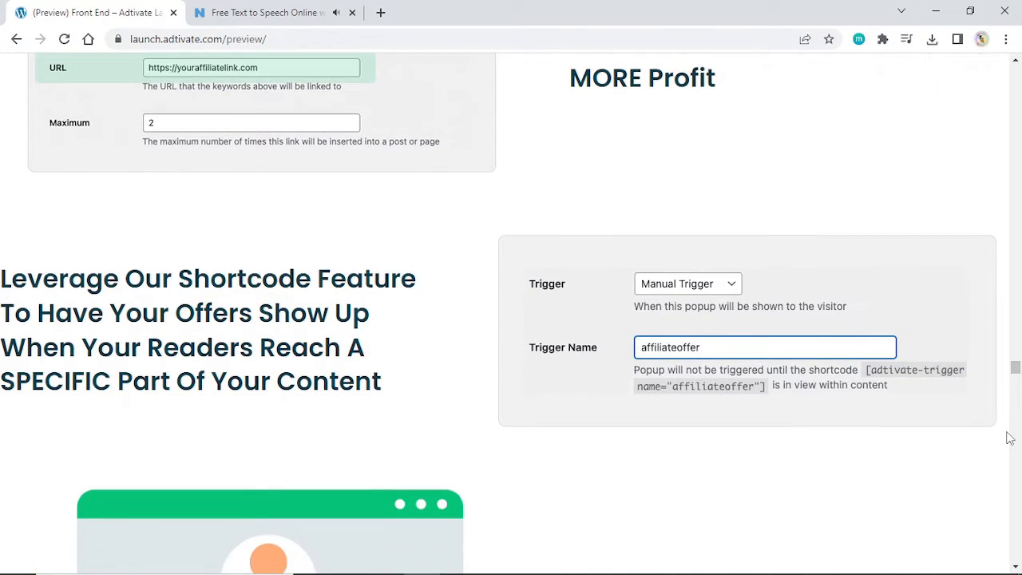
scroll(down, 3)
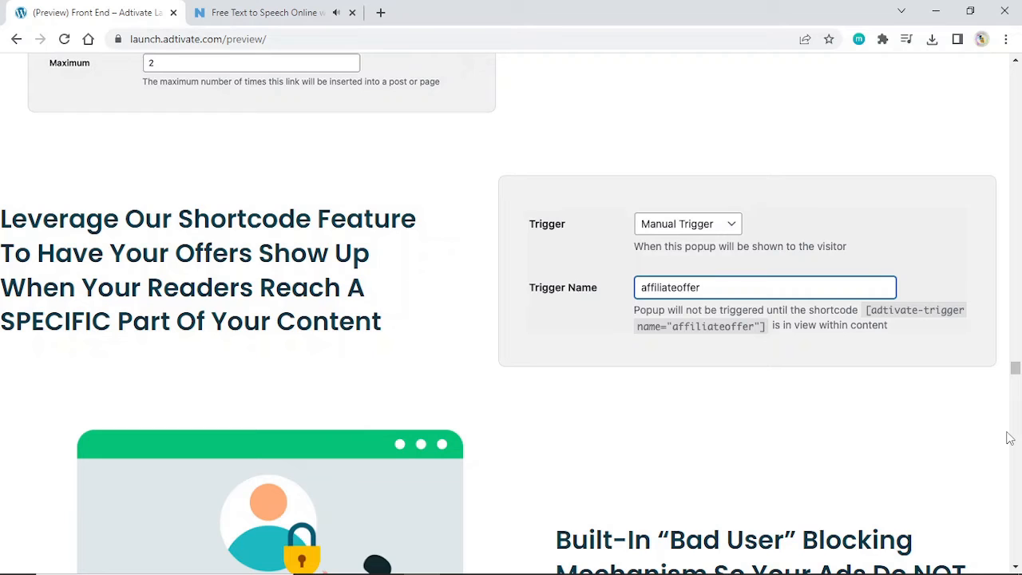
scroll(down, 3)
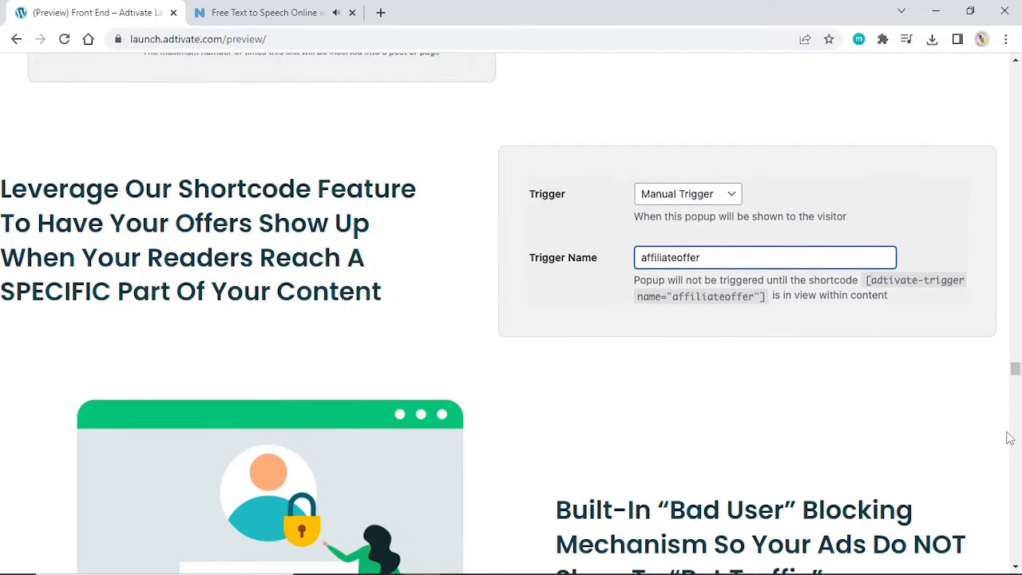
scroll(down, 3)
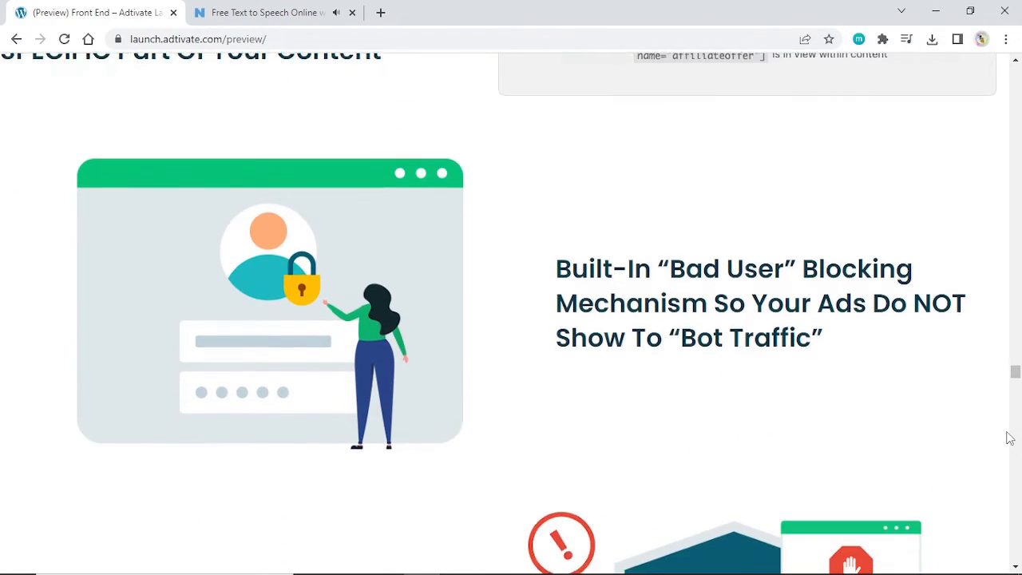
scroll(down, 3)
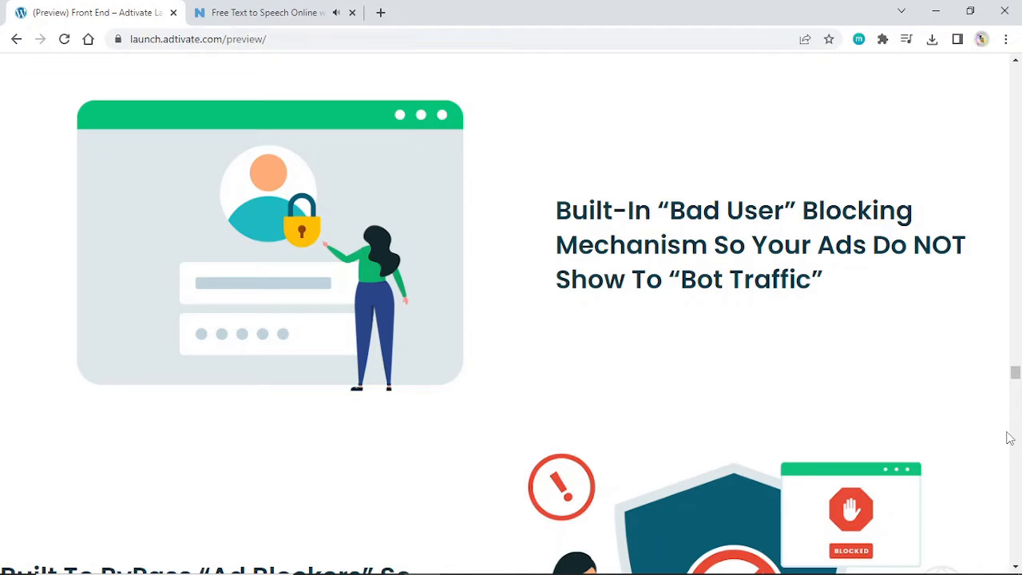
scroll(down, 3)
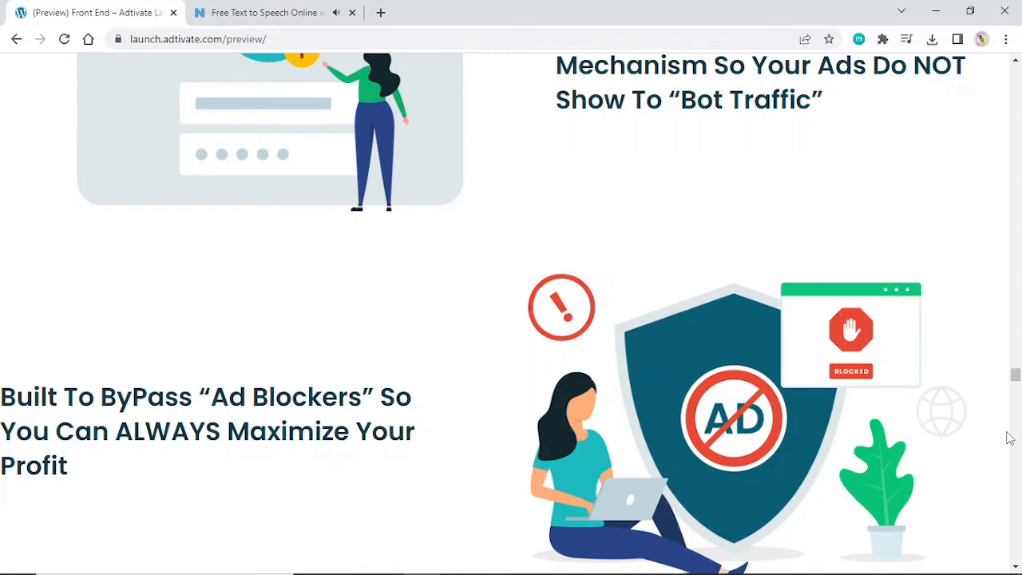
scroll(down, 3)
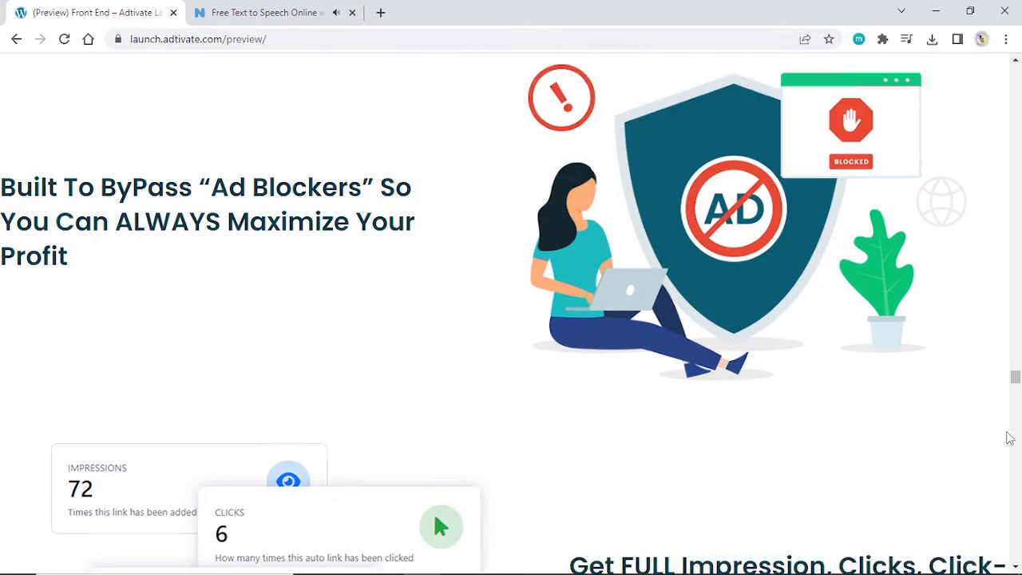
scroll(down, 3)
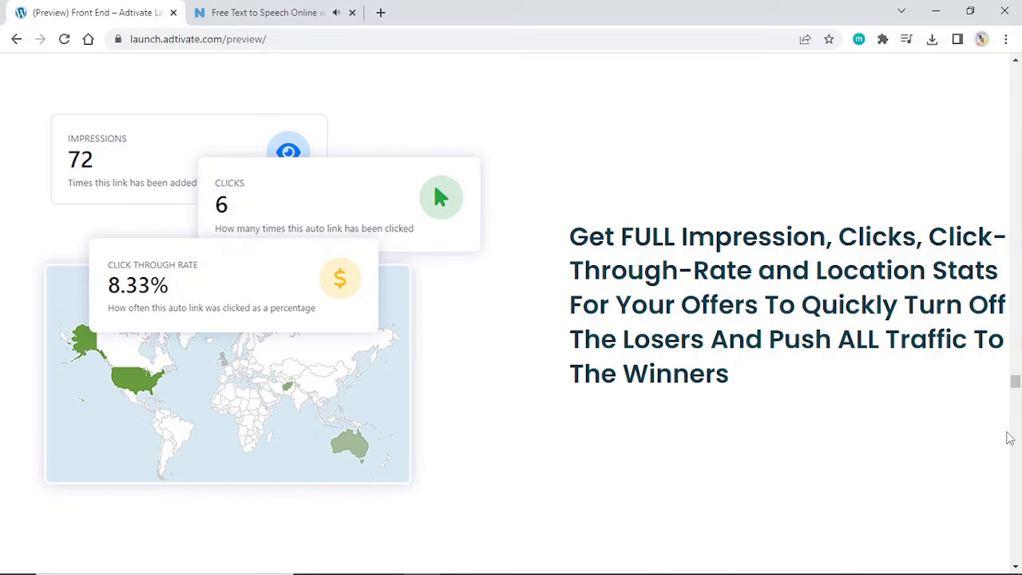
scroll(down, 3)
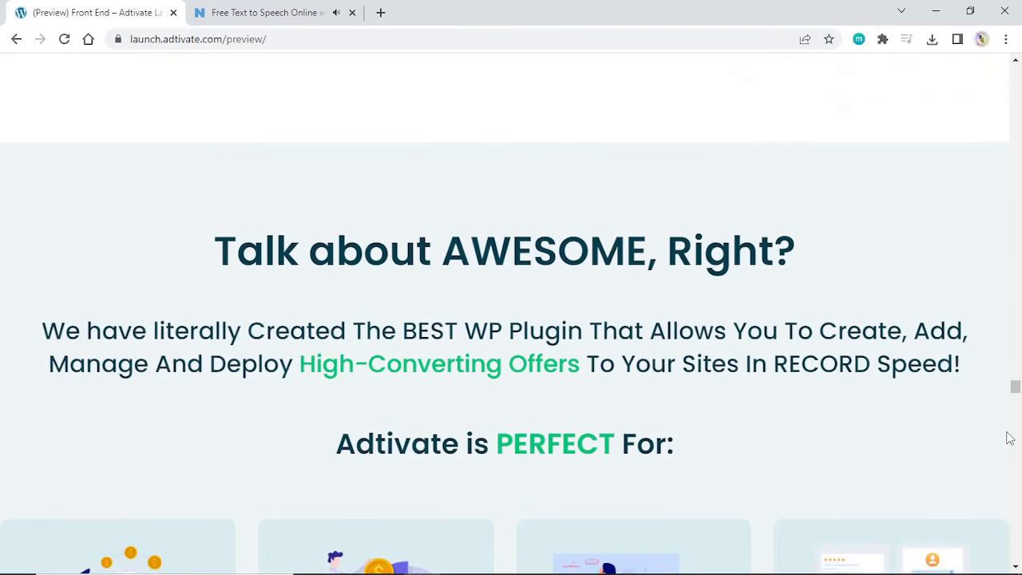
scroll(down, 3)
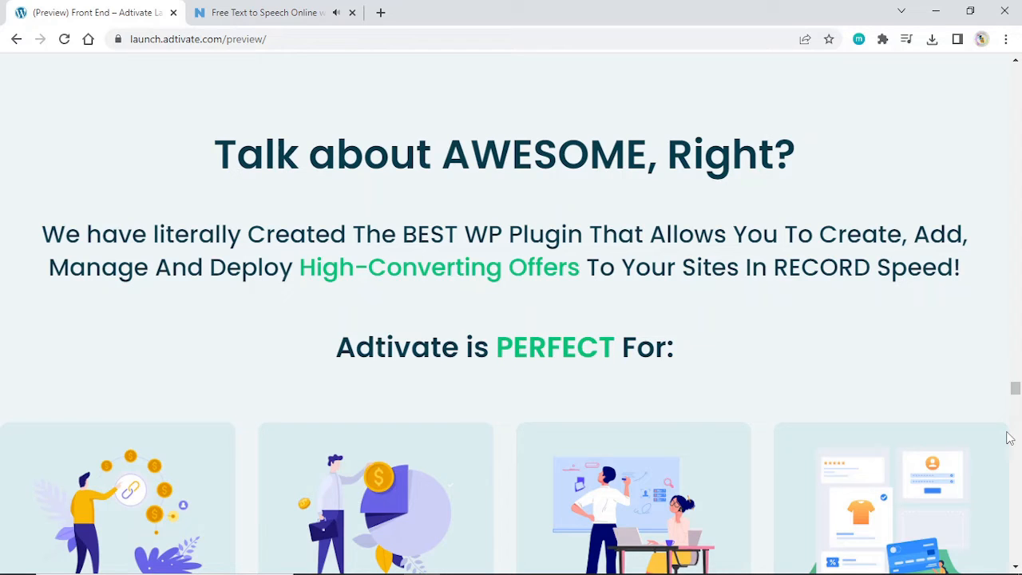
scroll(down, 3)
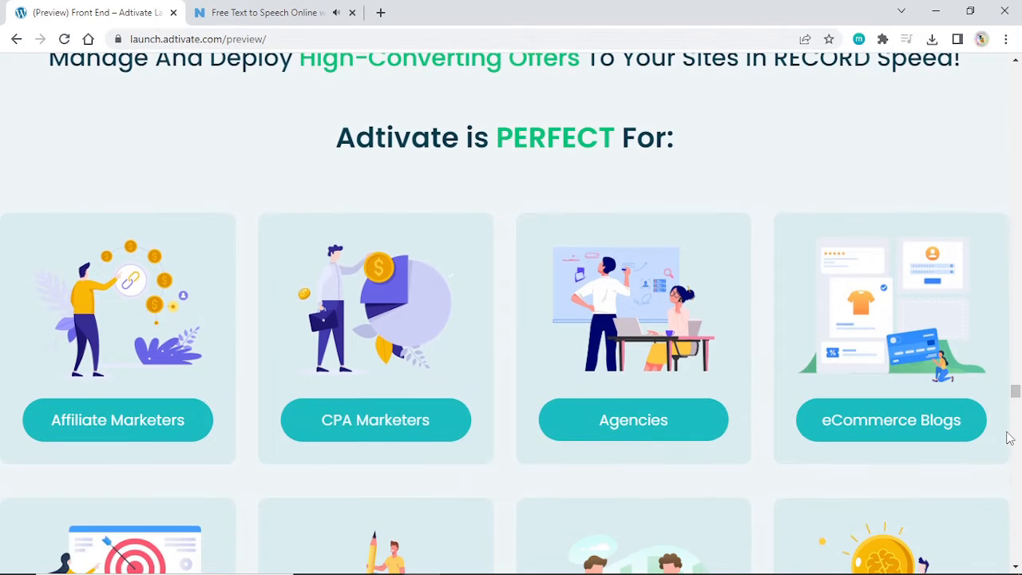
scroll(down, 3)
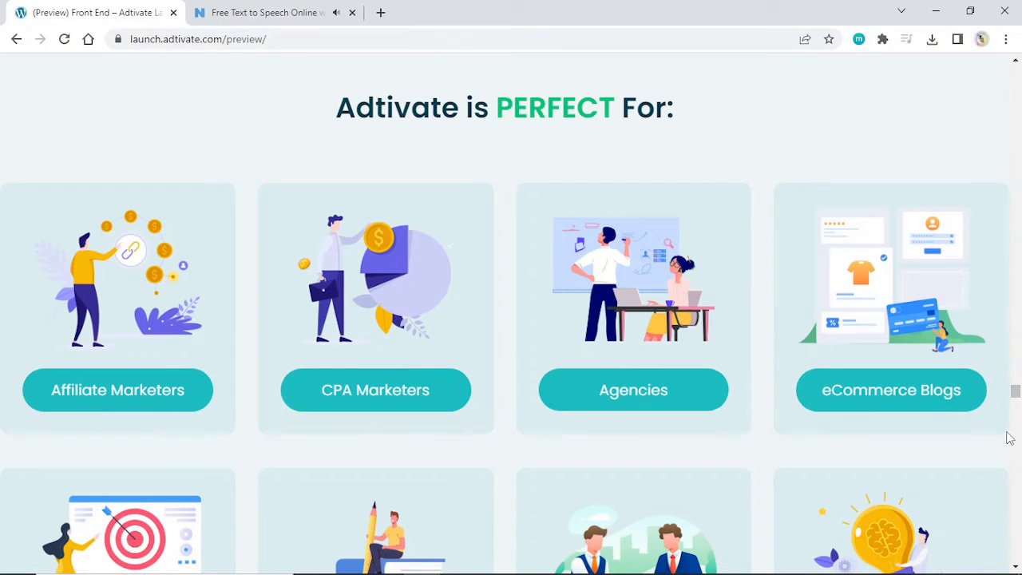
scroll(down, 3)
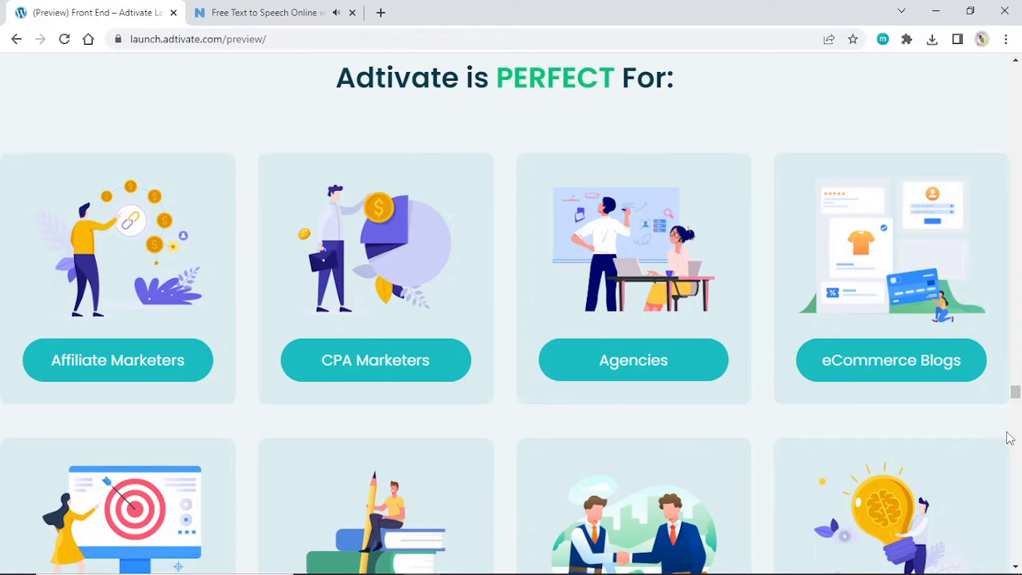
scroll(down, 3)
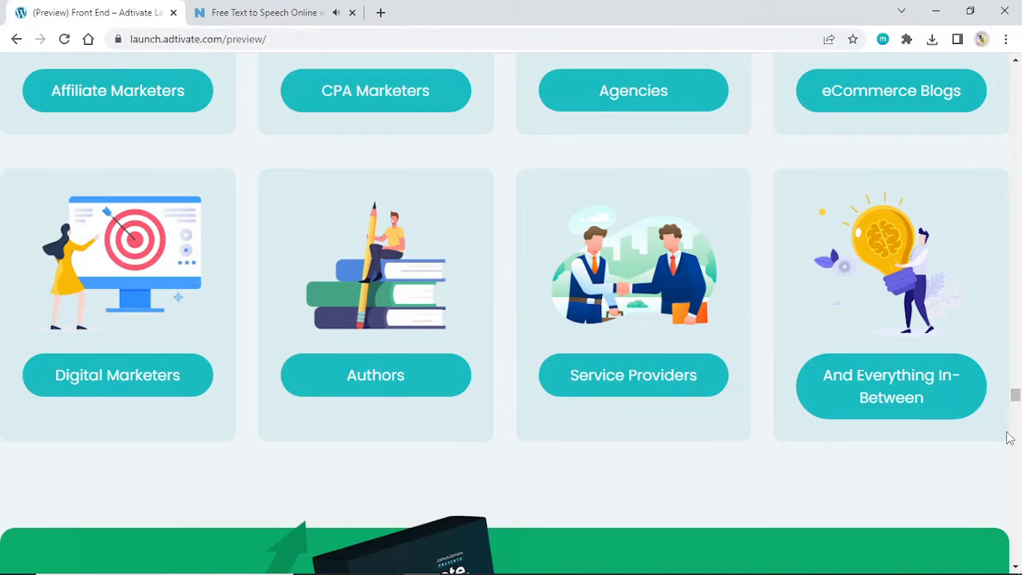
scroll(down, 3)
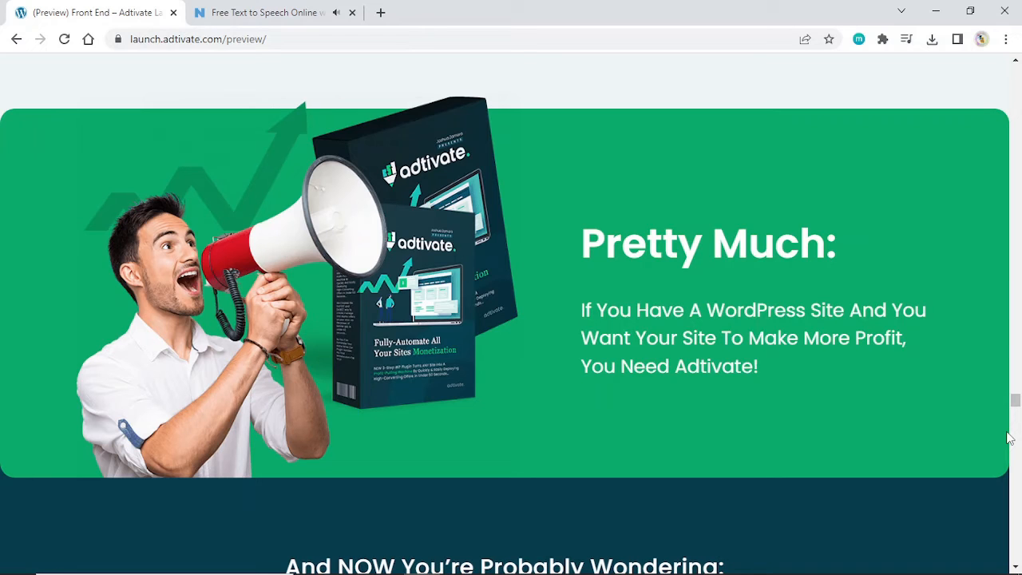
scroll(down, 3)
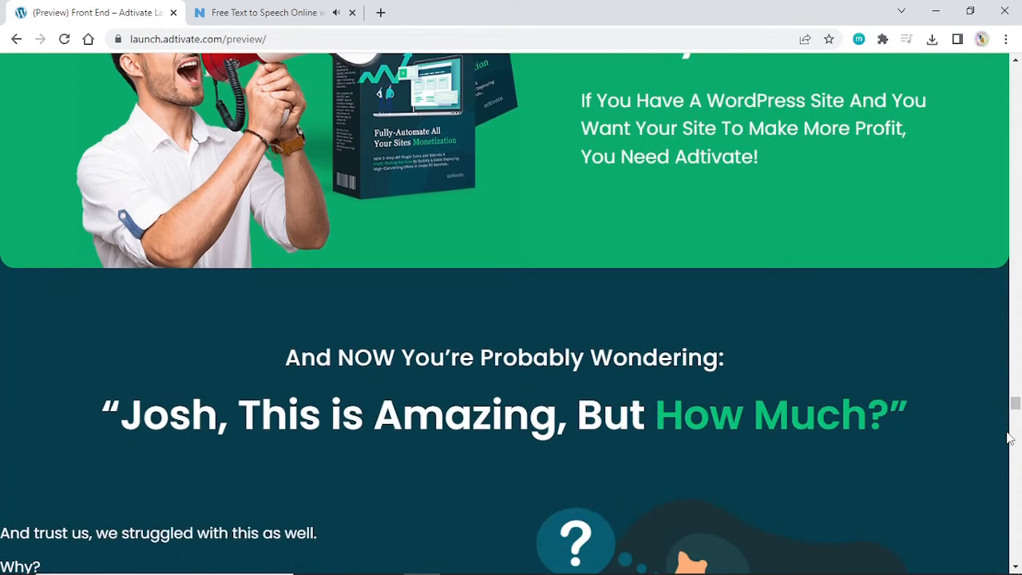
scroll(down, 3)
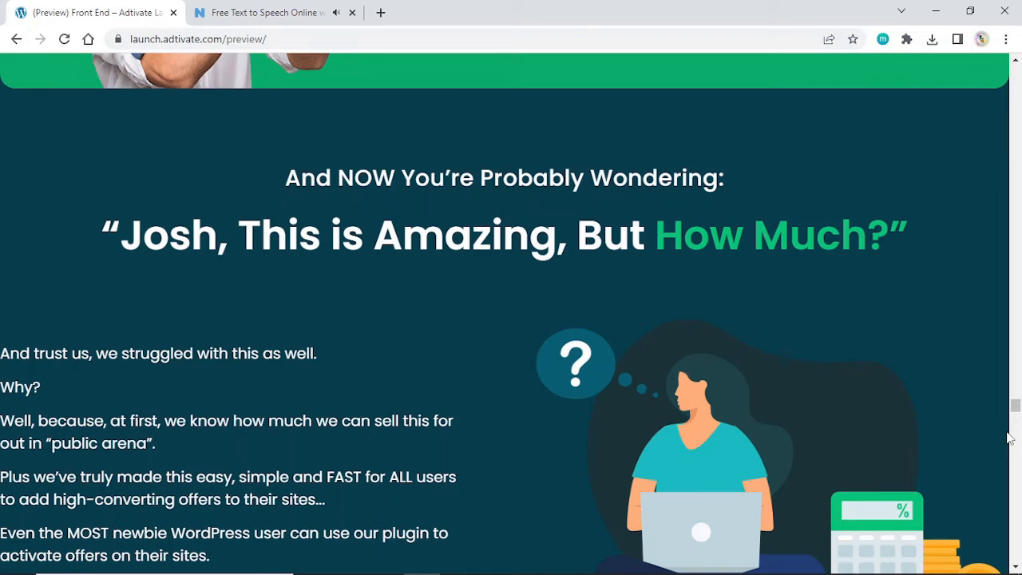
scroll(down, 3)
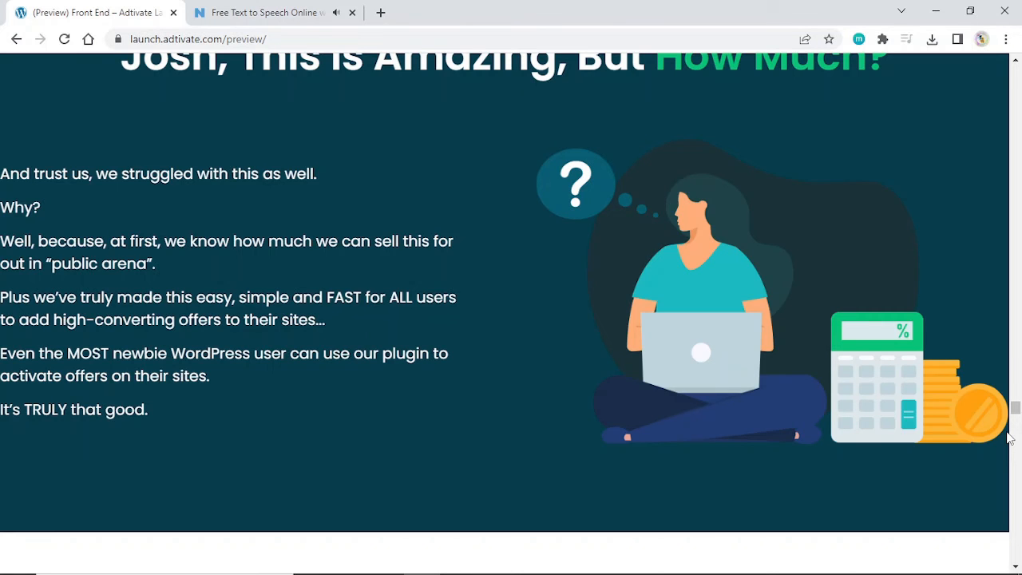
scroll(down, 3)
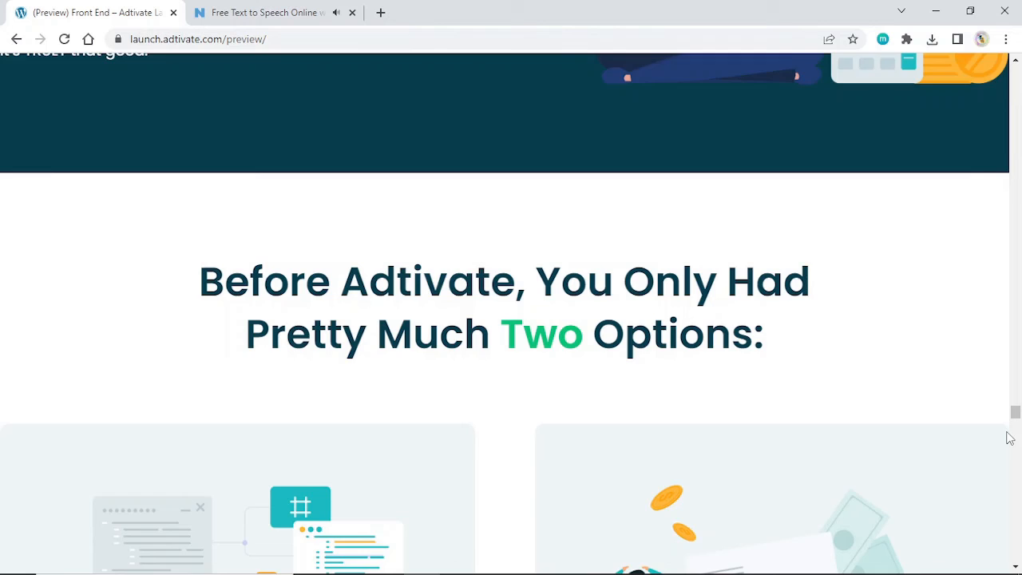
scroll(down, 3)
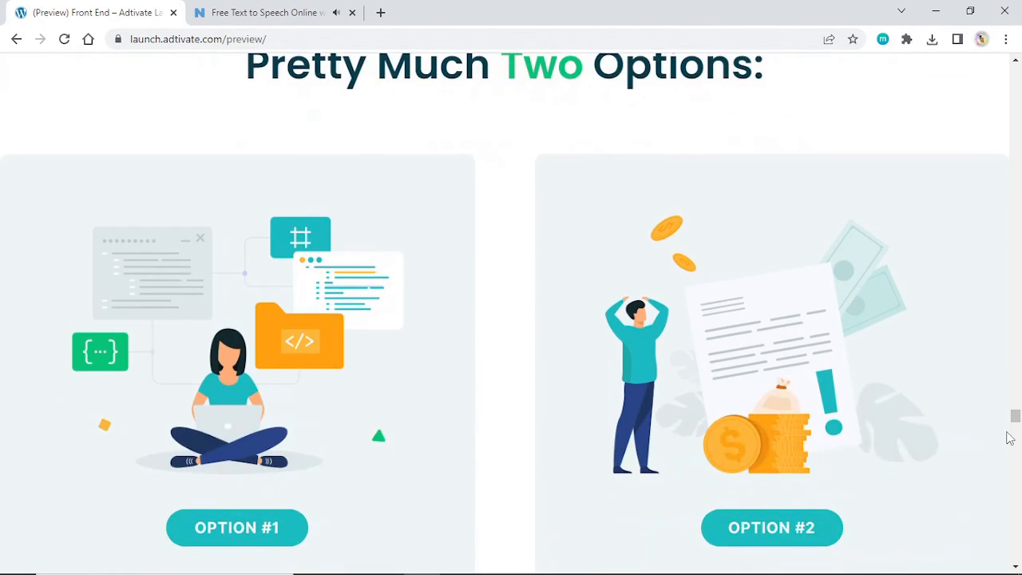
scroll(down, 3)
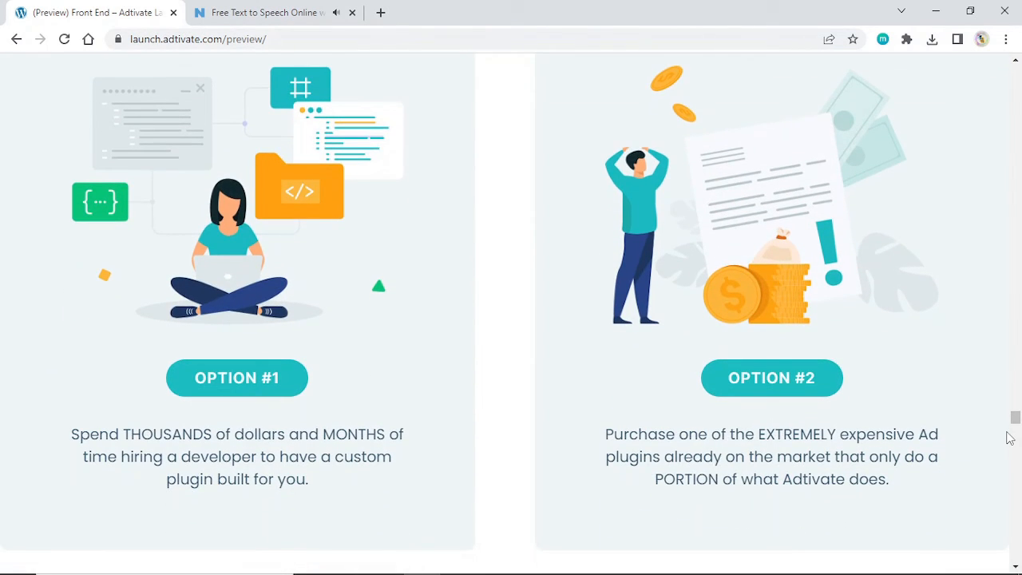